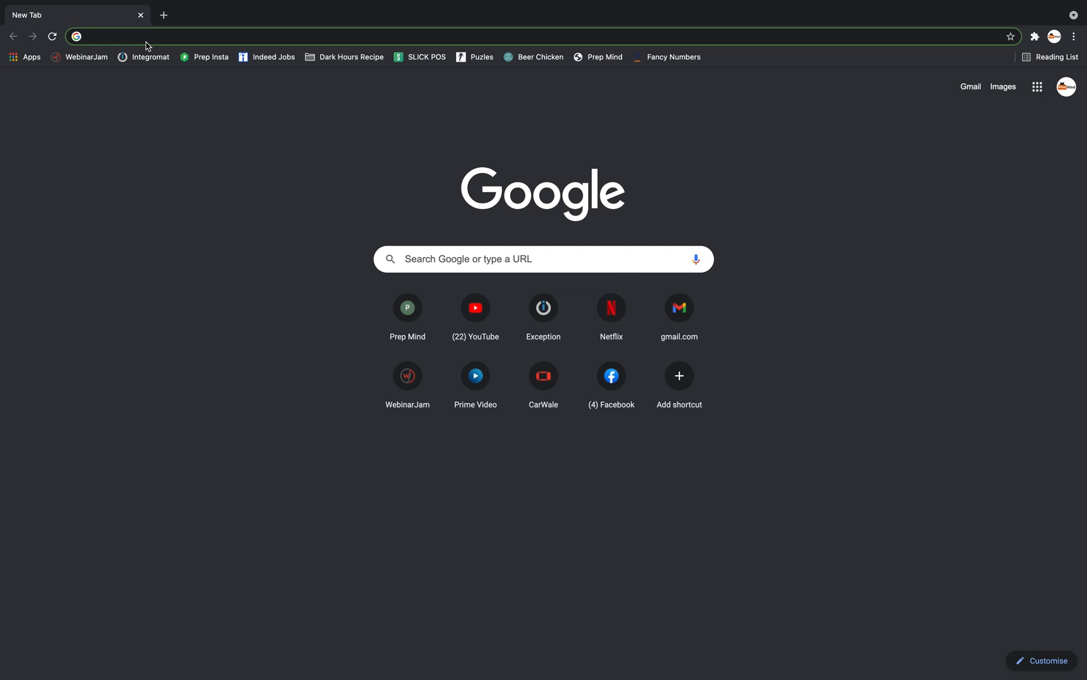
text(www.youtube.com)
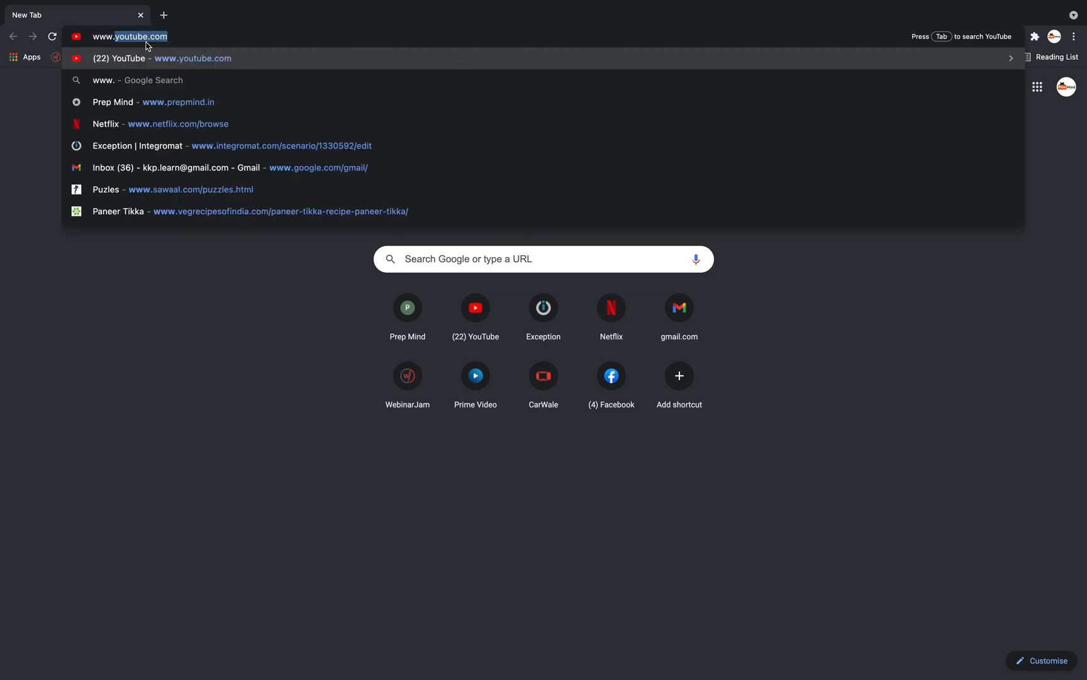
text(www.prepmind.in)
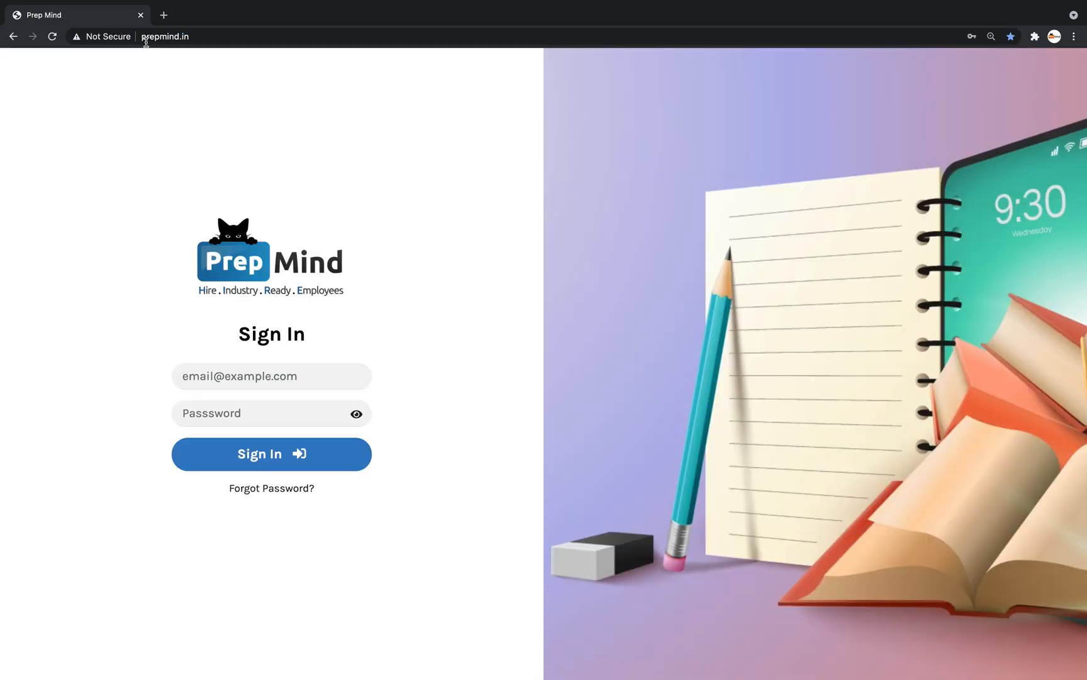
- Sign in to Prep Mind using the first saved autofill account
click(271, 375)
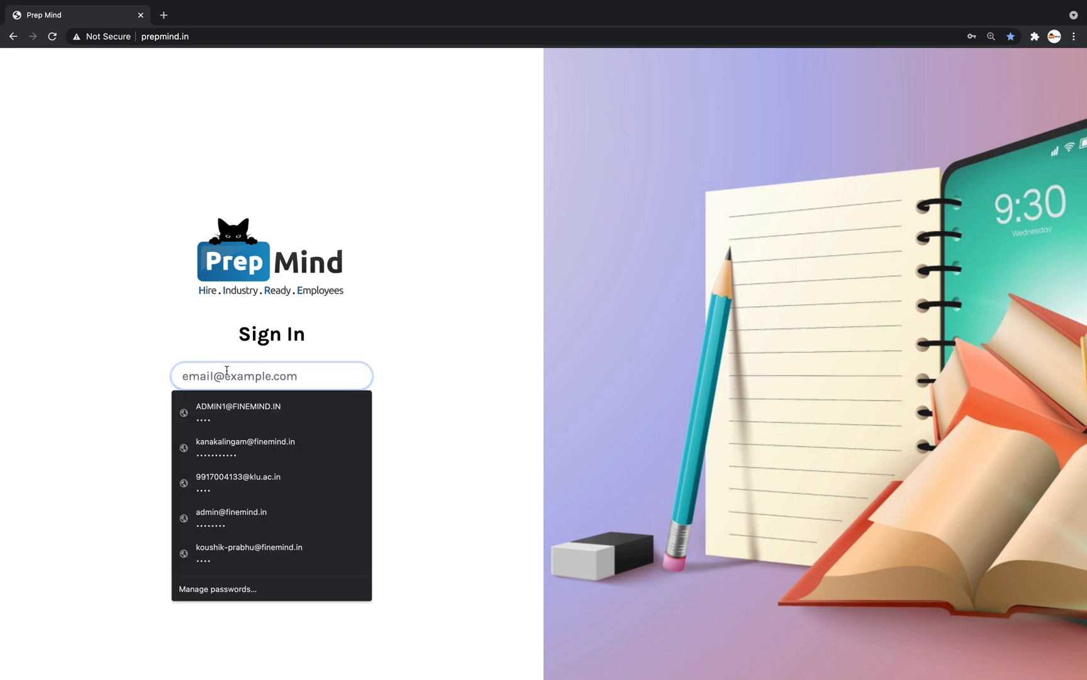
click(237, 410)
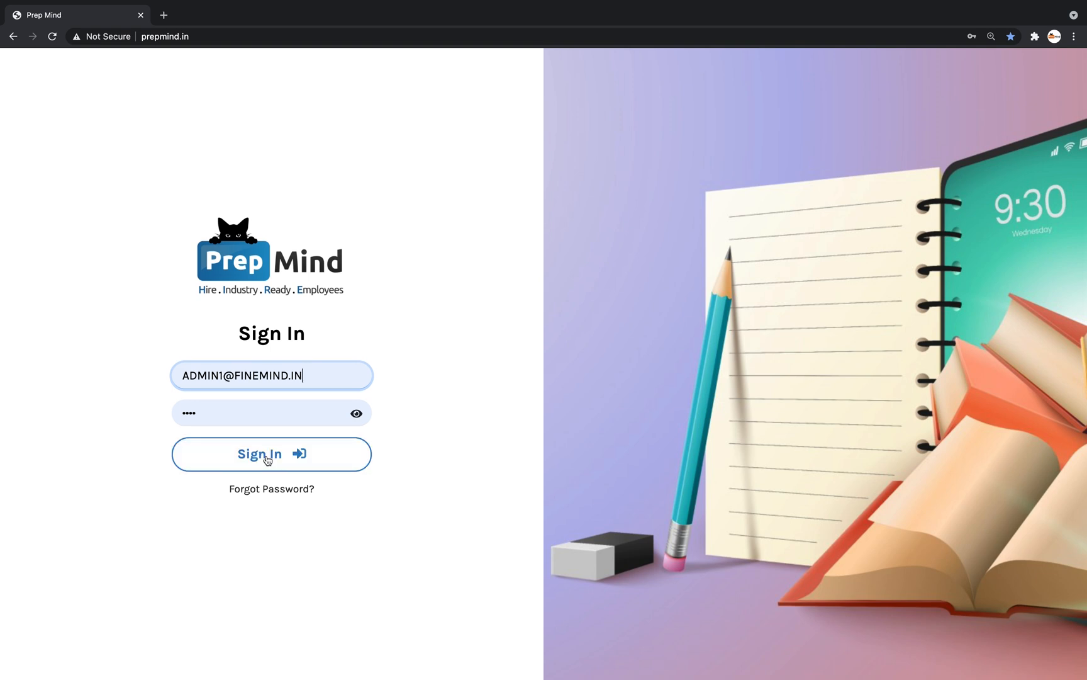
click(272, 454)
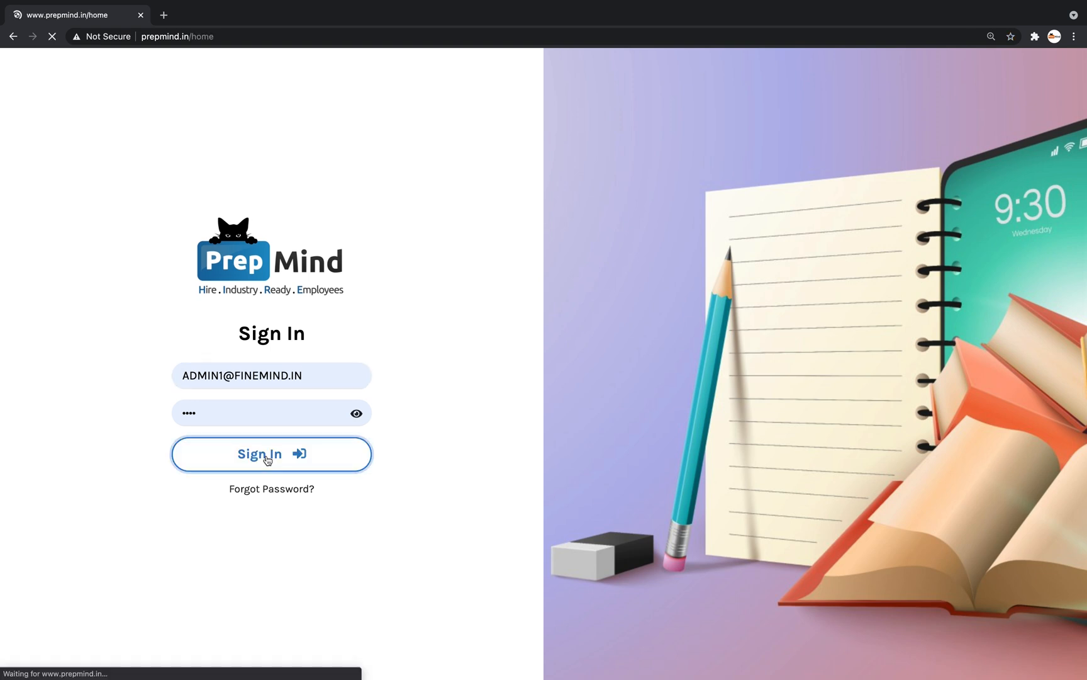
- Glance at the Mock Tests list, then return to the Practice Challenges tracks
click(270, 454)
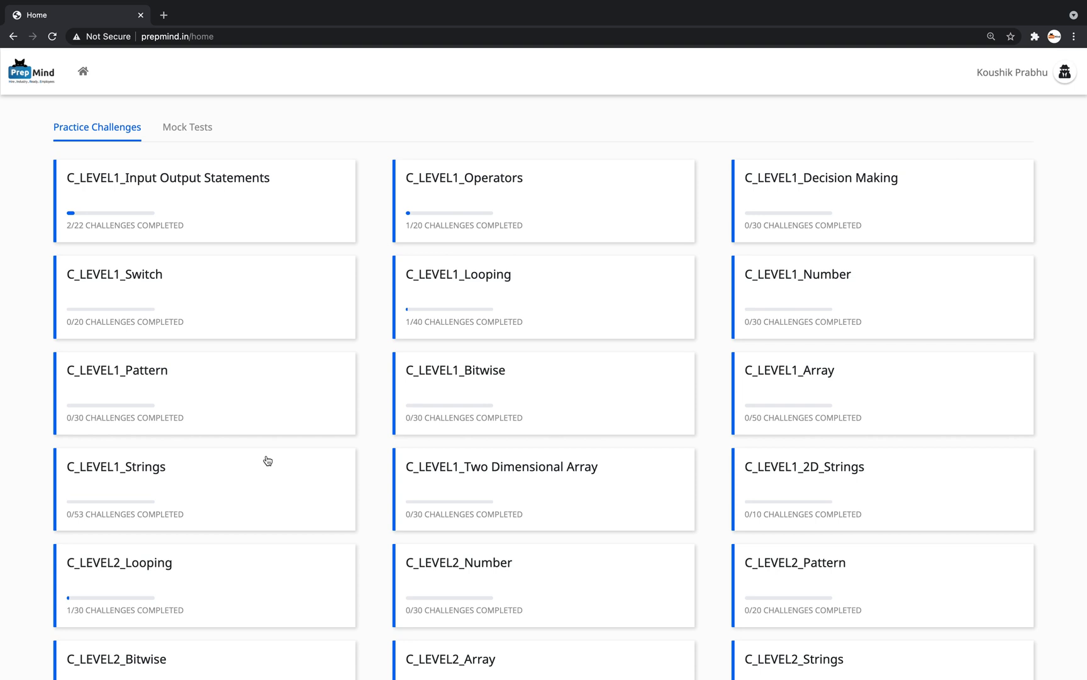
mouse_move(213, 132)
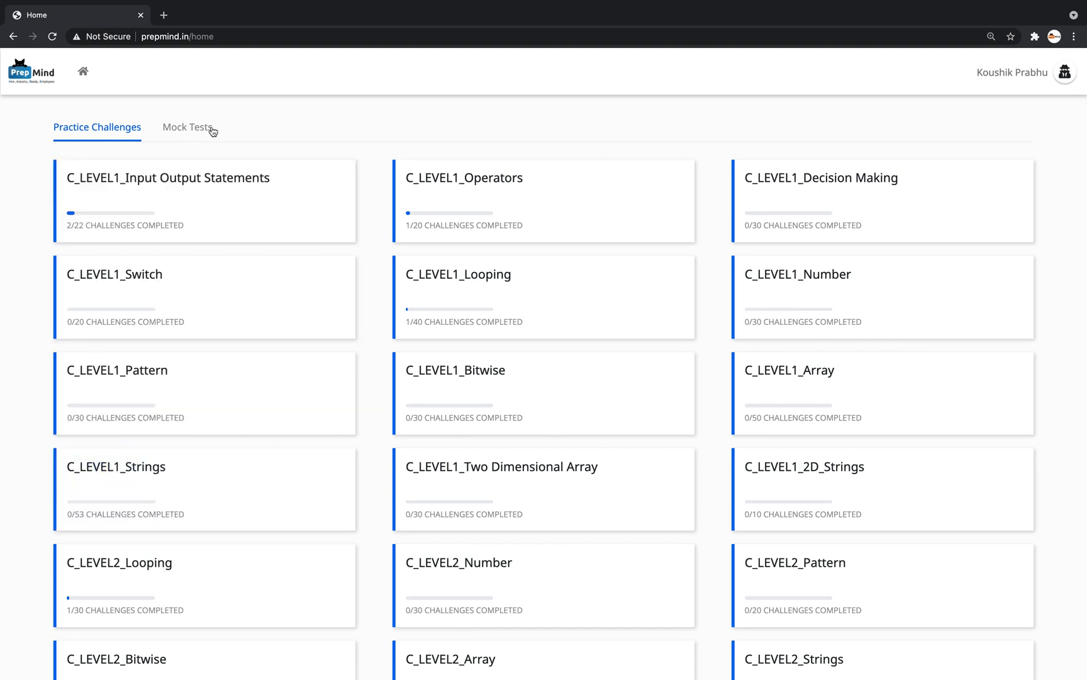
click(186, 127)
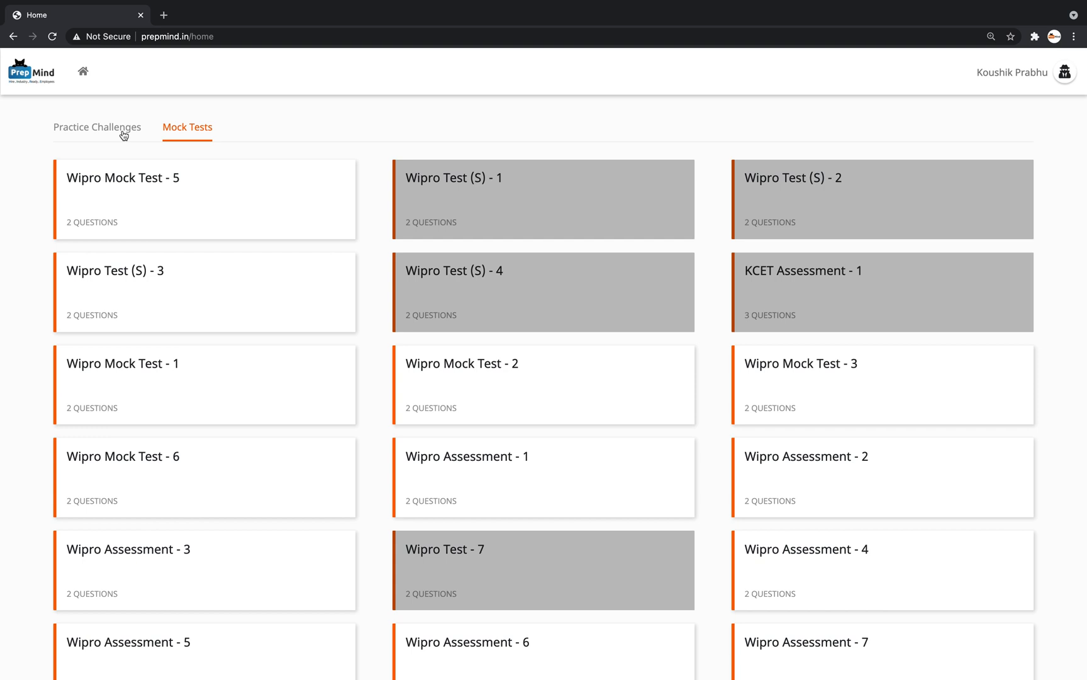
click(97, 127)
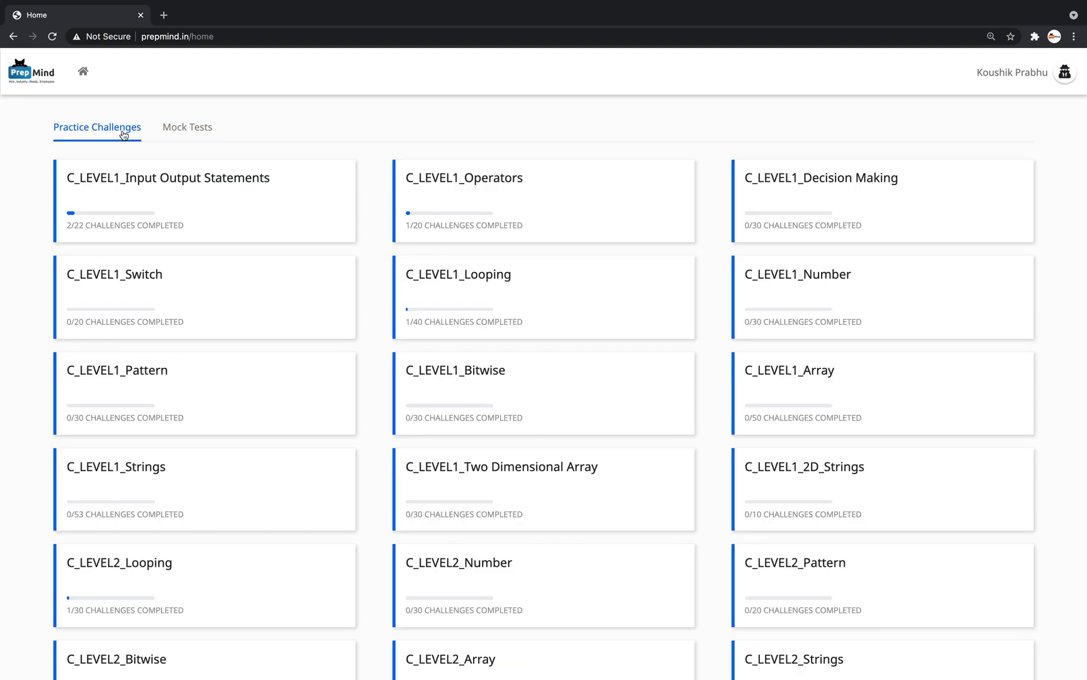
mouse_move(982, 132)
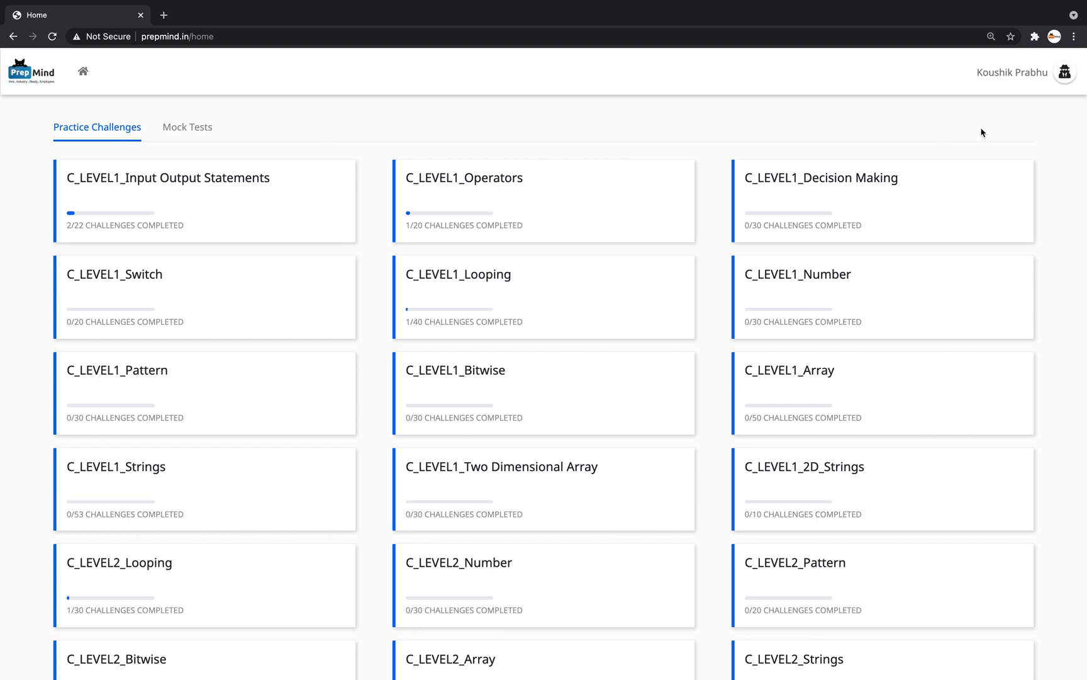
mouse_move(1066, 72)
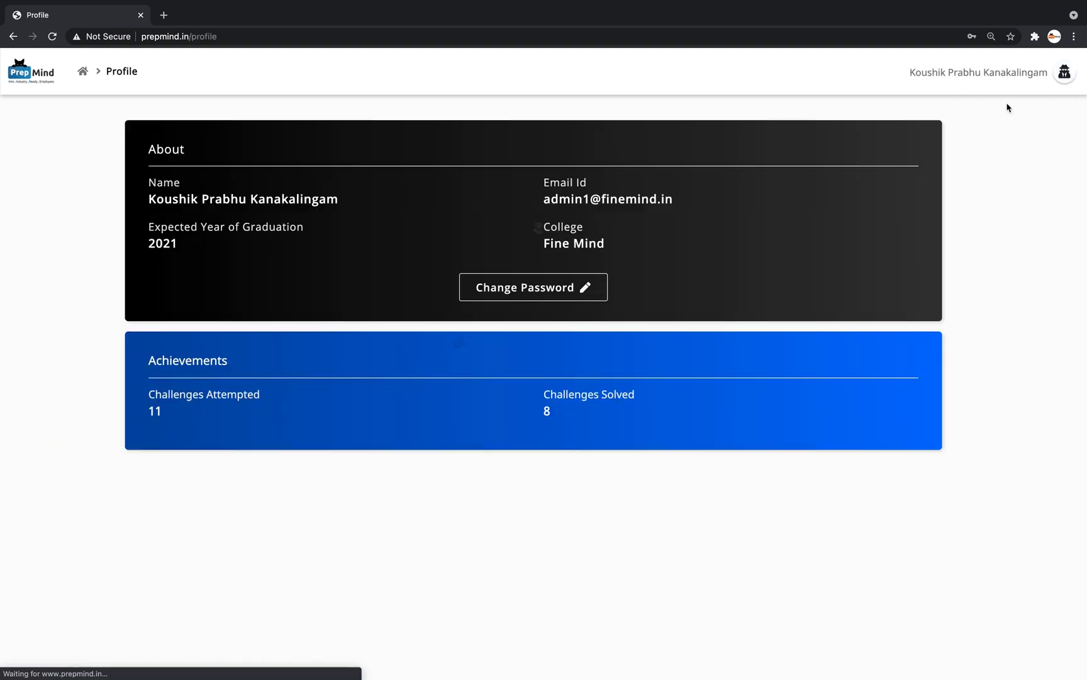
mouse_move(579, 250)
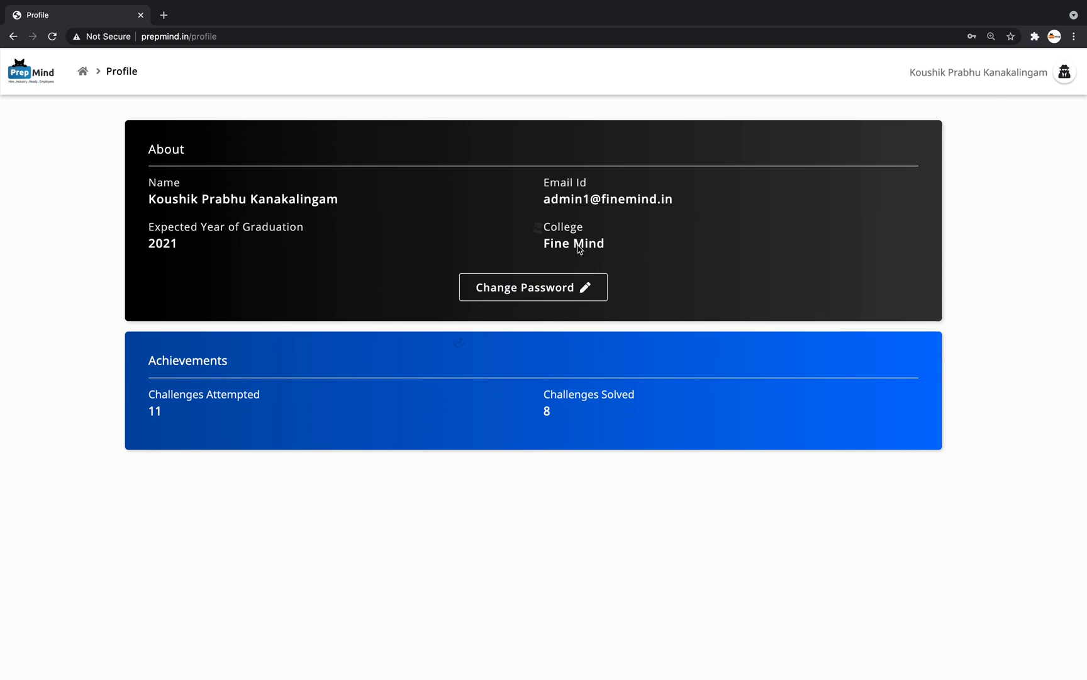
mouse_move(580, 308)
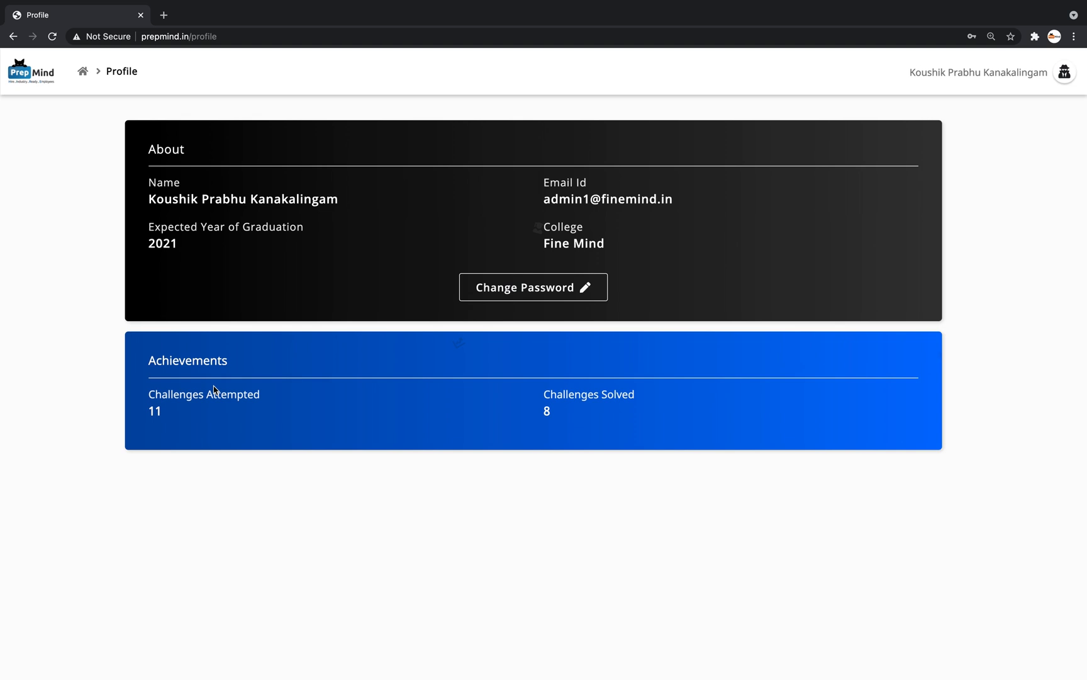
mouse_move(426, 431)
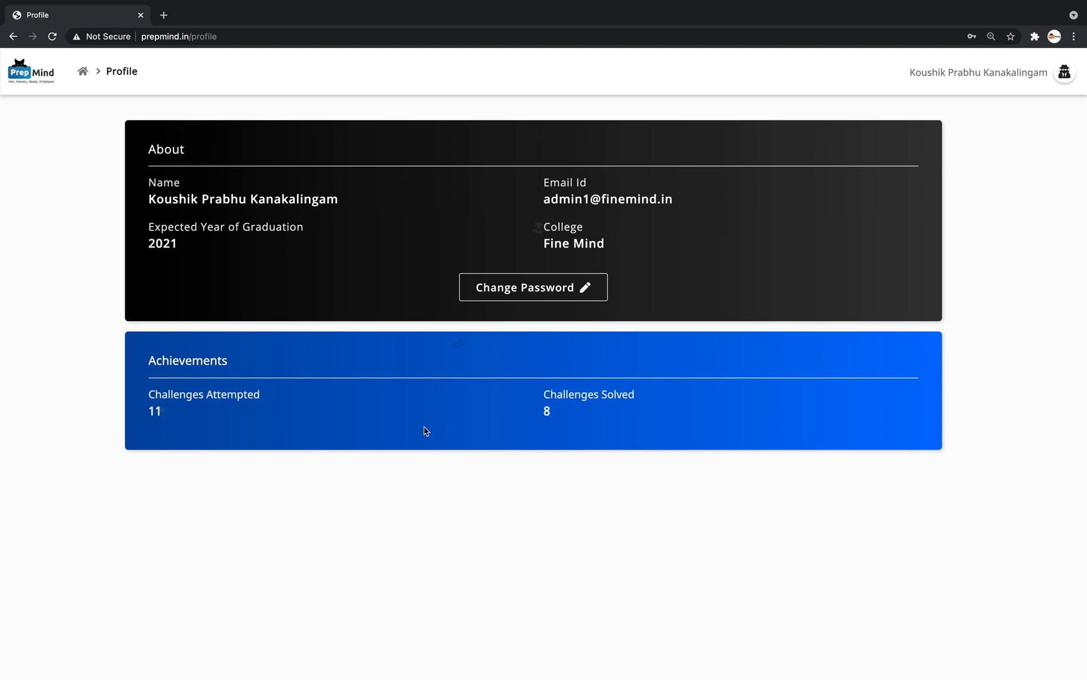
mouse_move(540, 421)
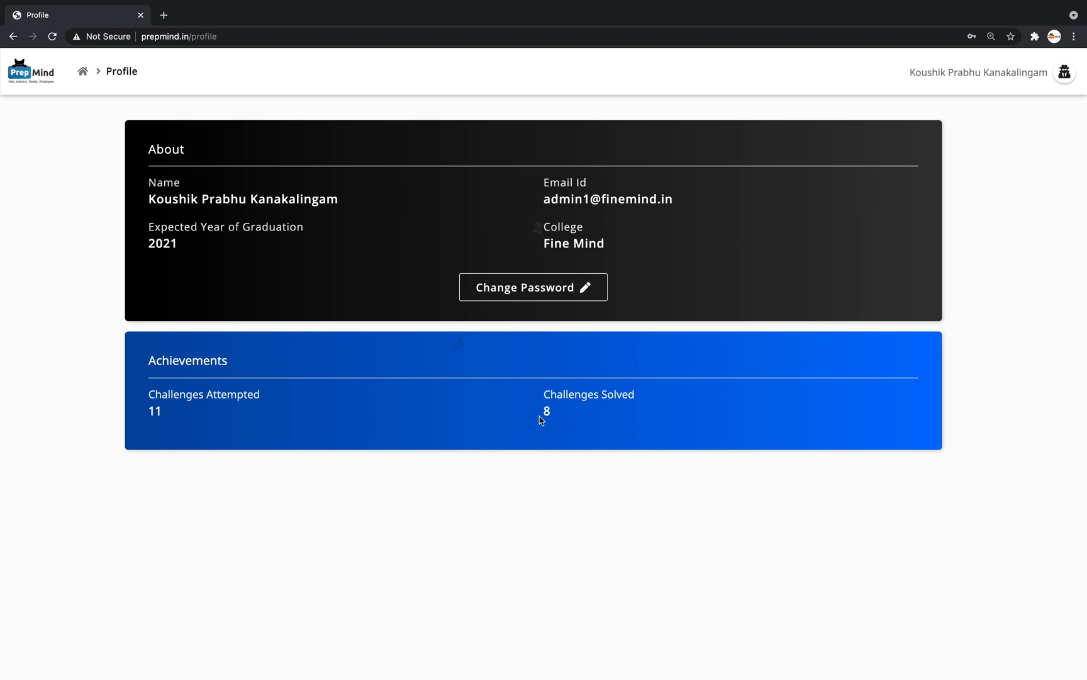
- Return home from the profile showing 11 attempted and 8 solved
click(82, 71)
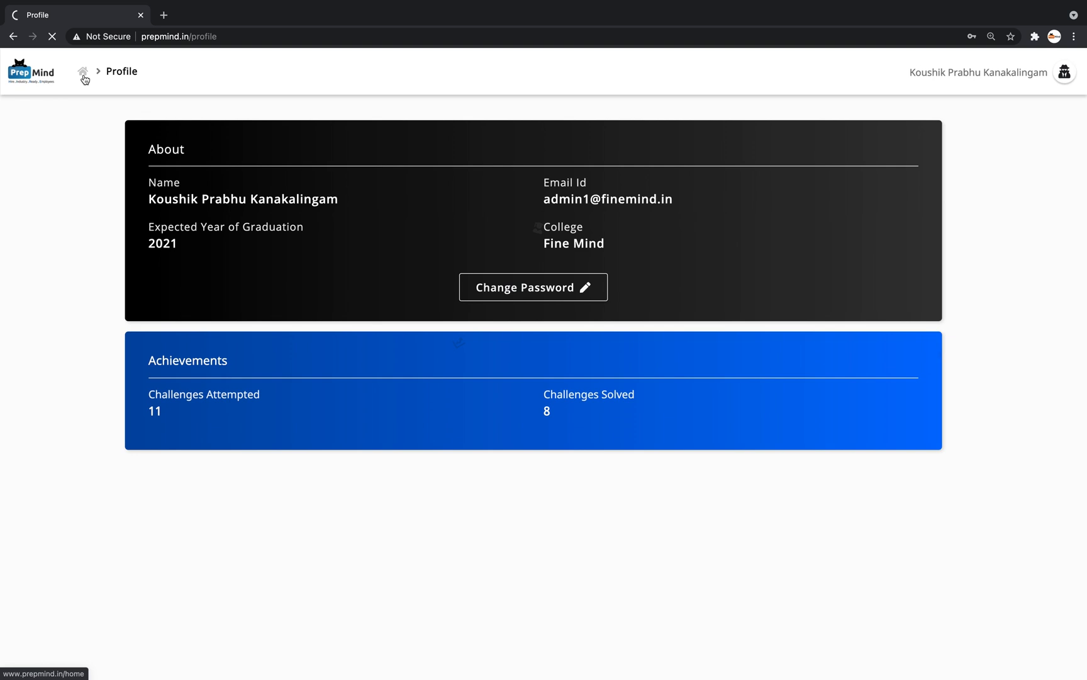
- Scroll through the home track cards and open C_LEVEL1_Operators
click(82, 71)
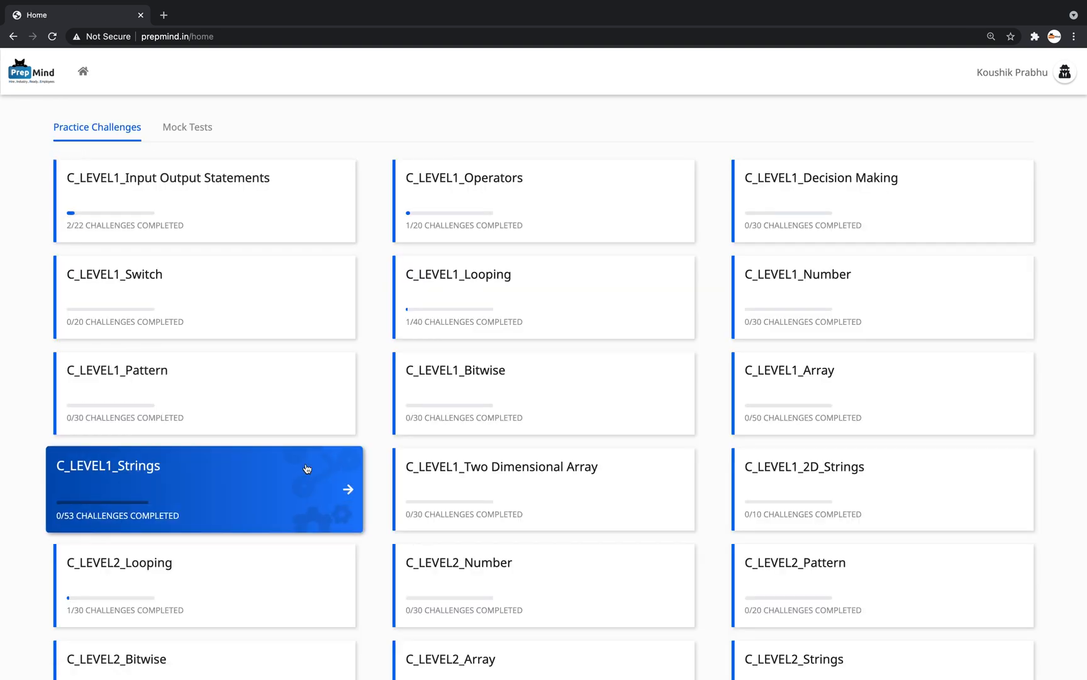
scroll(down, 3)
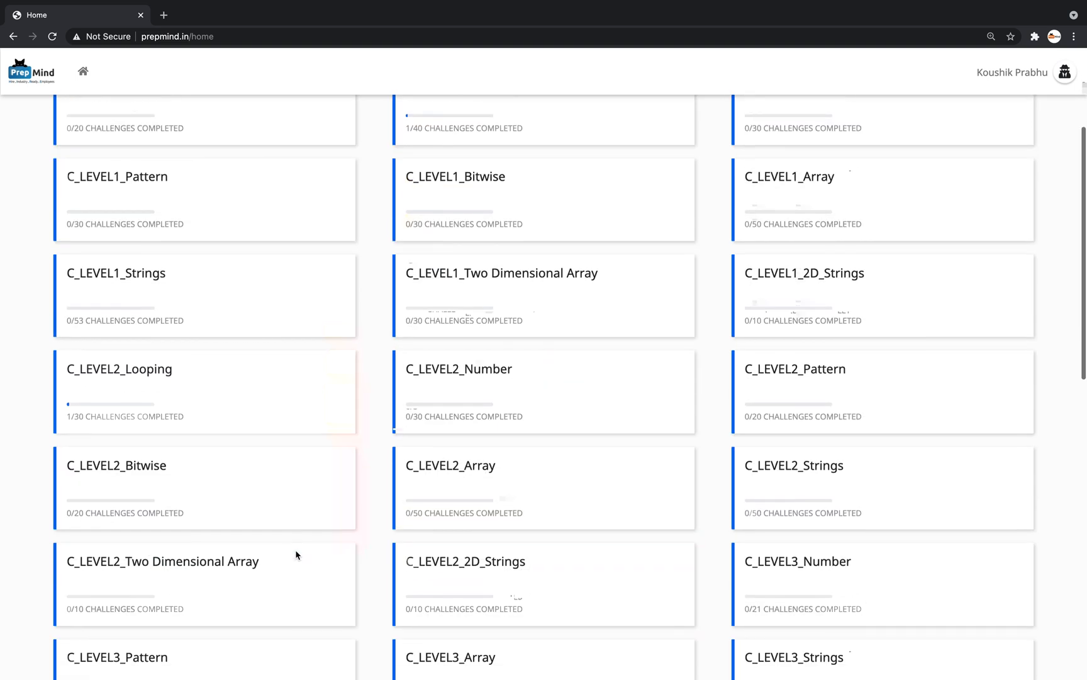
scroll(down, 3)
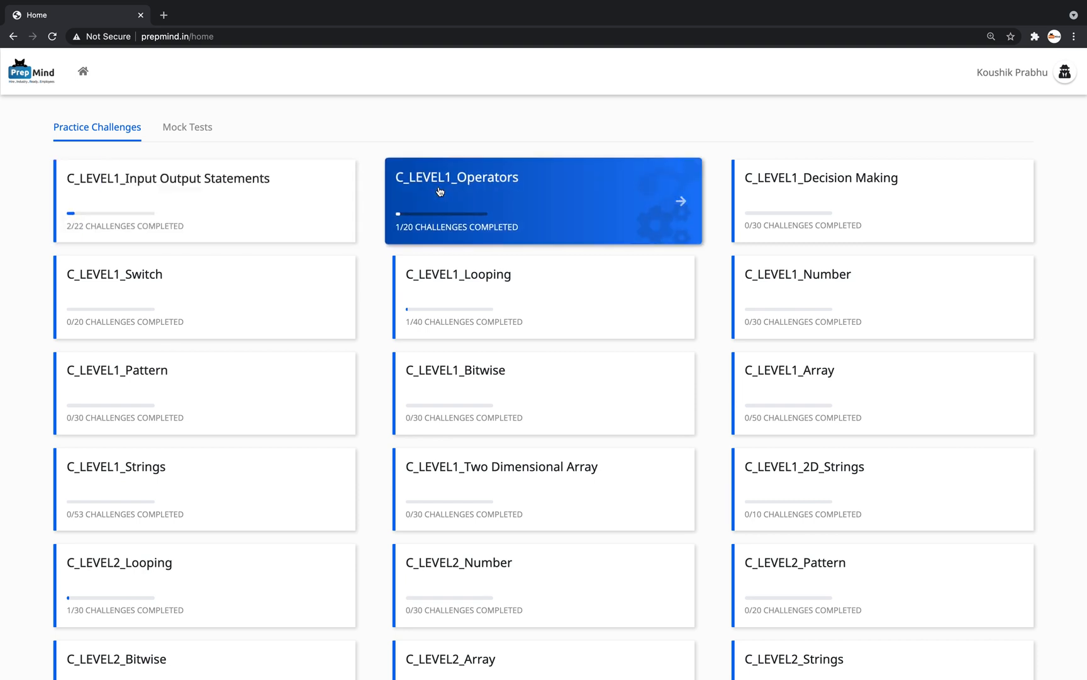
click(543, 201)
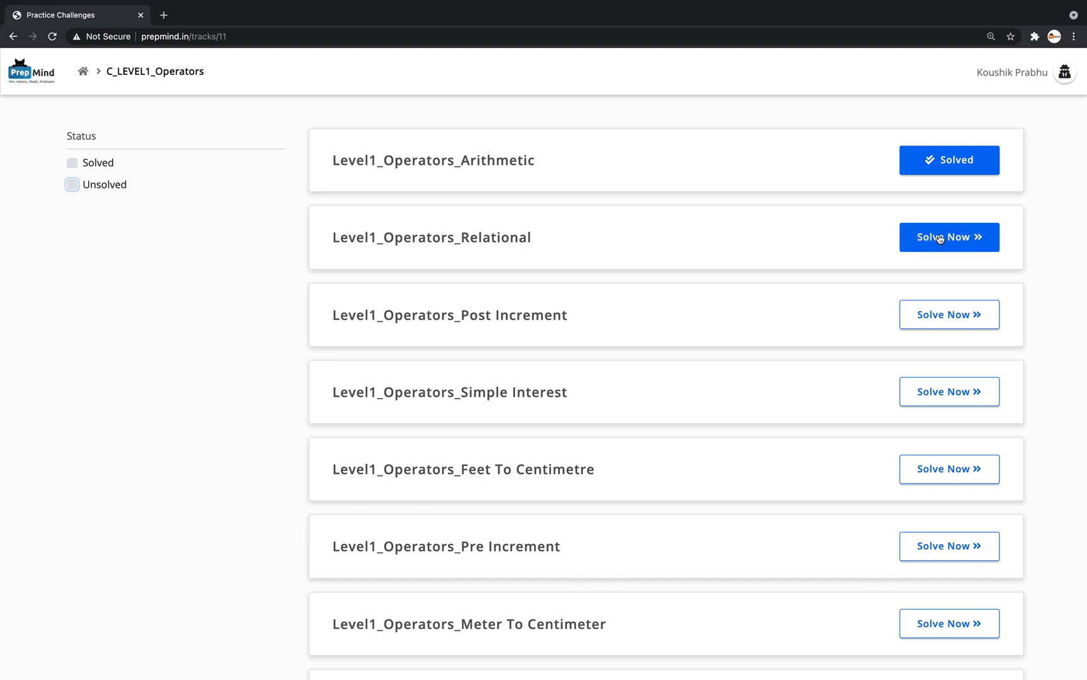
click(949, 392)
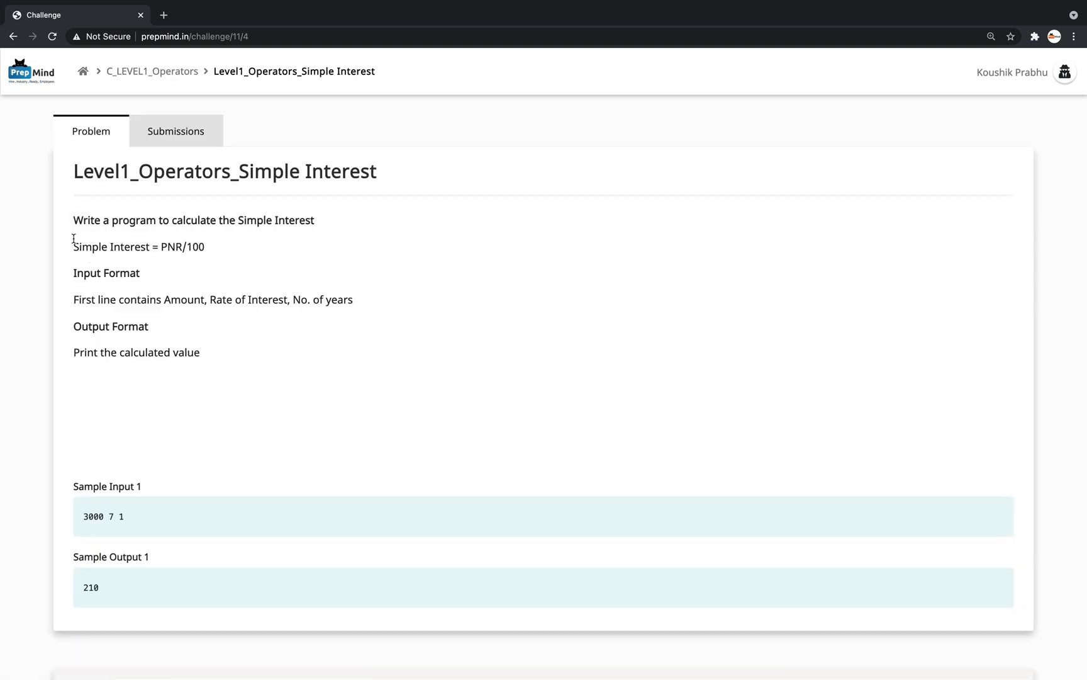
mouse_move(88, 326)
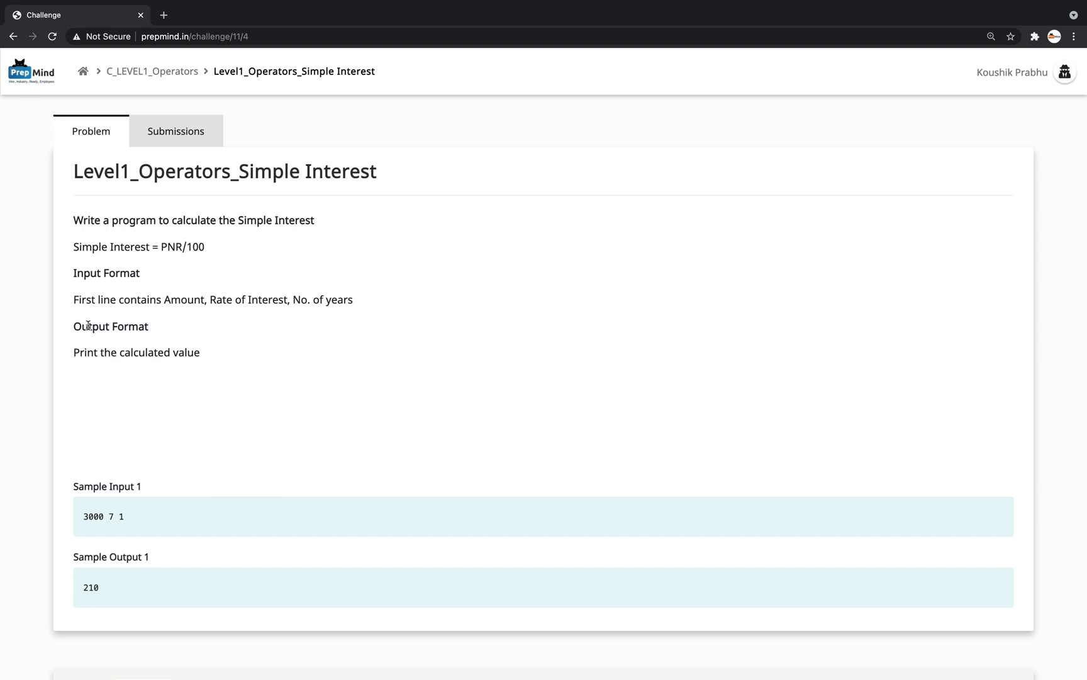
mouse_move(194, 464)
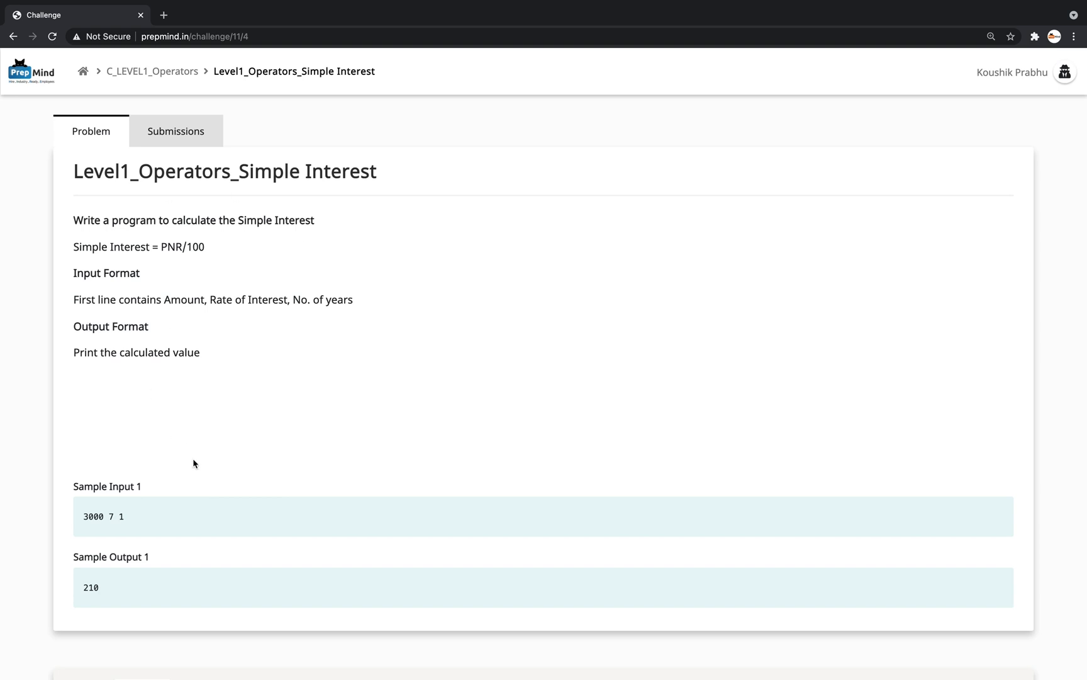
scroll(down, 3)
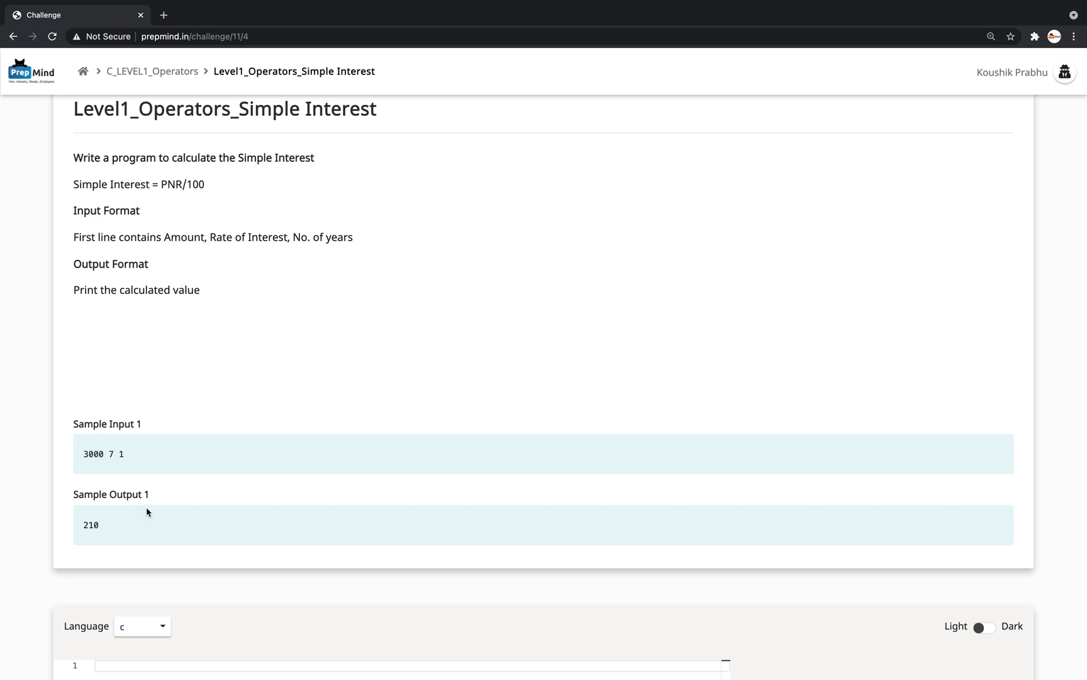
scroll(down, 3)
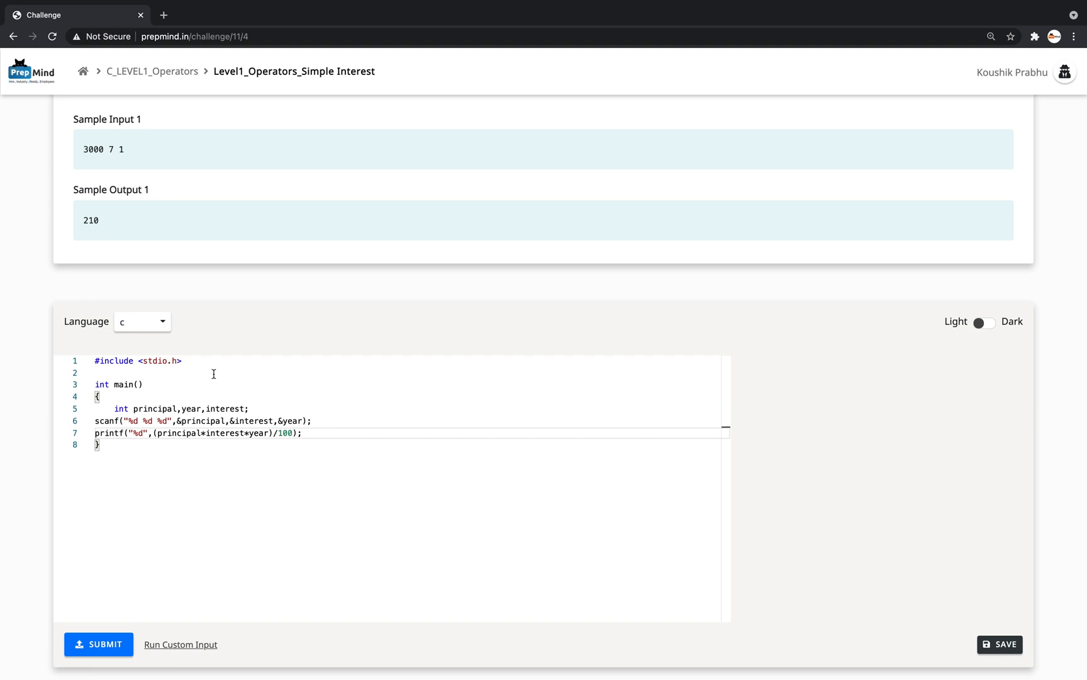
mouse_move(98, 644)
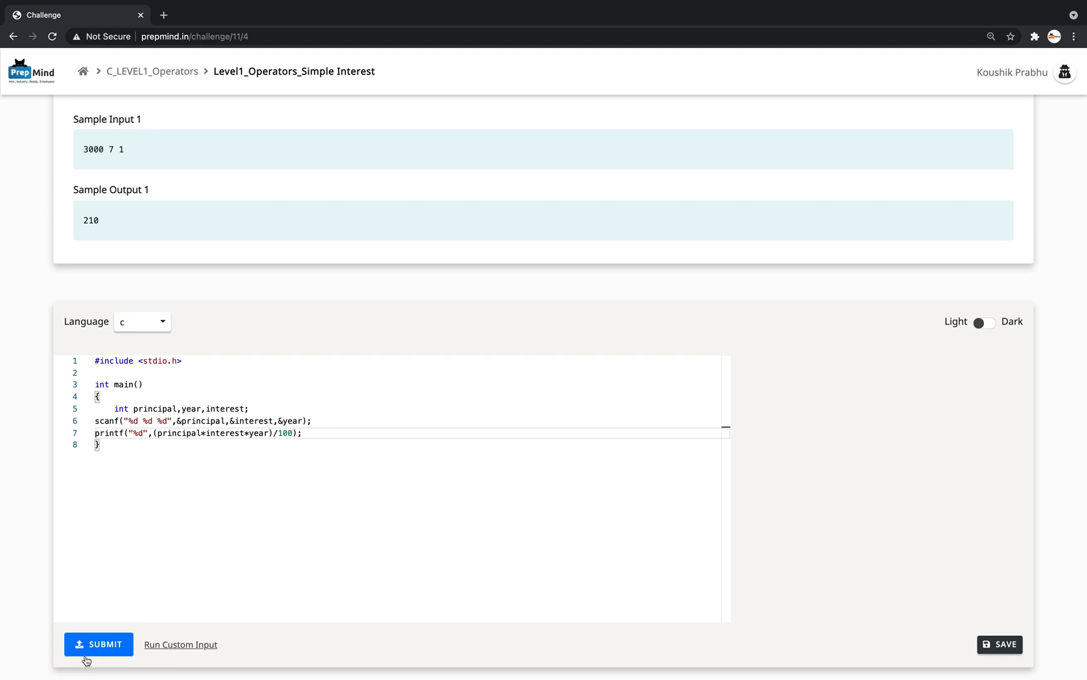
- Run the solution on custom input 300 7 2, producing output 42
click(180, 644)
text(300 7 2)
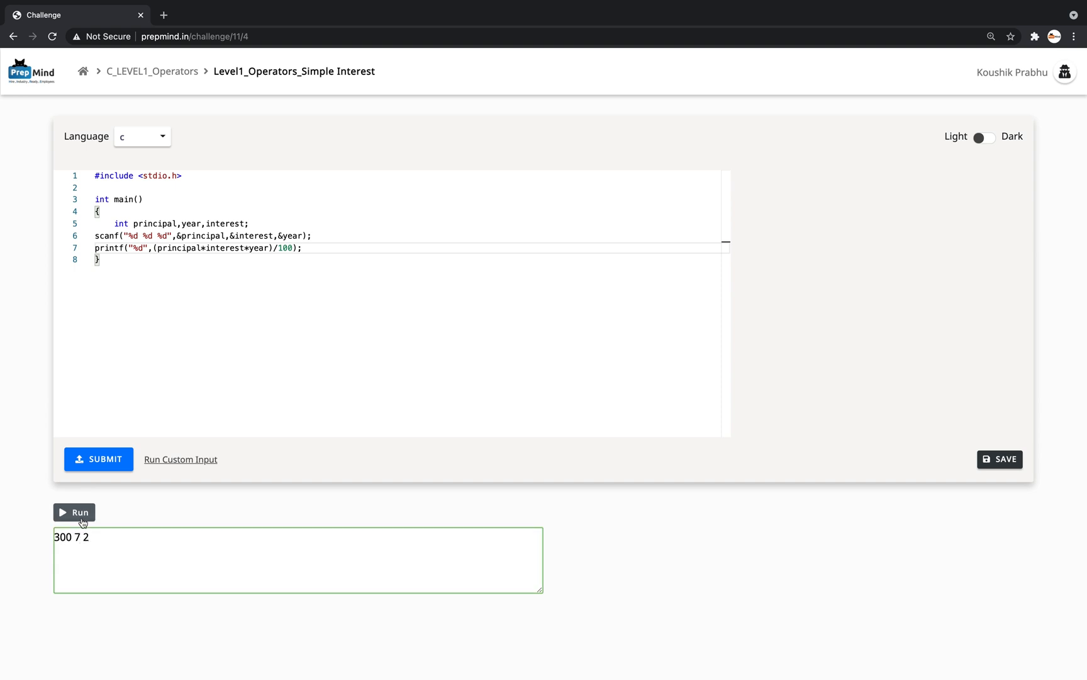
click(74, 511)
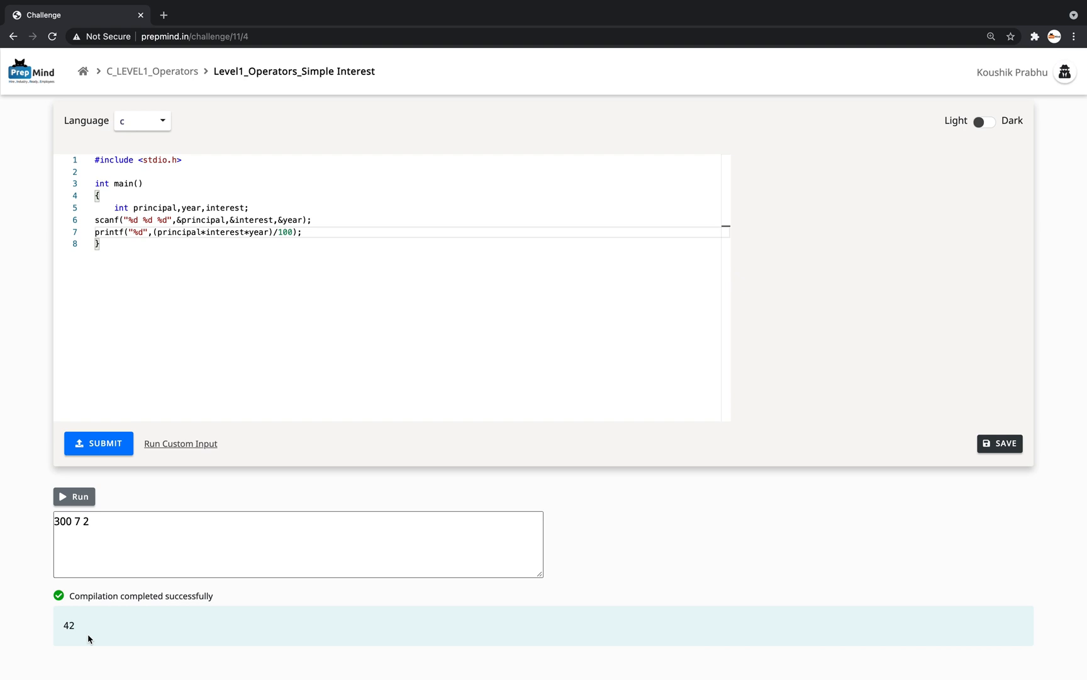
mouse_move(98, 460)
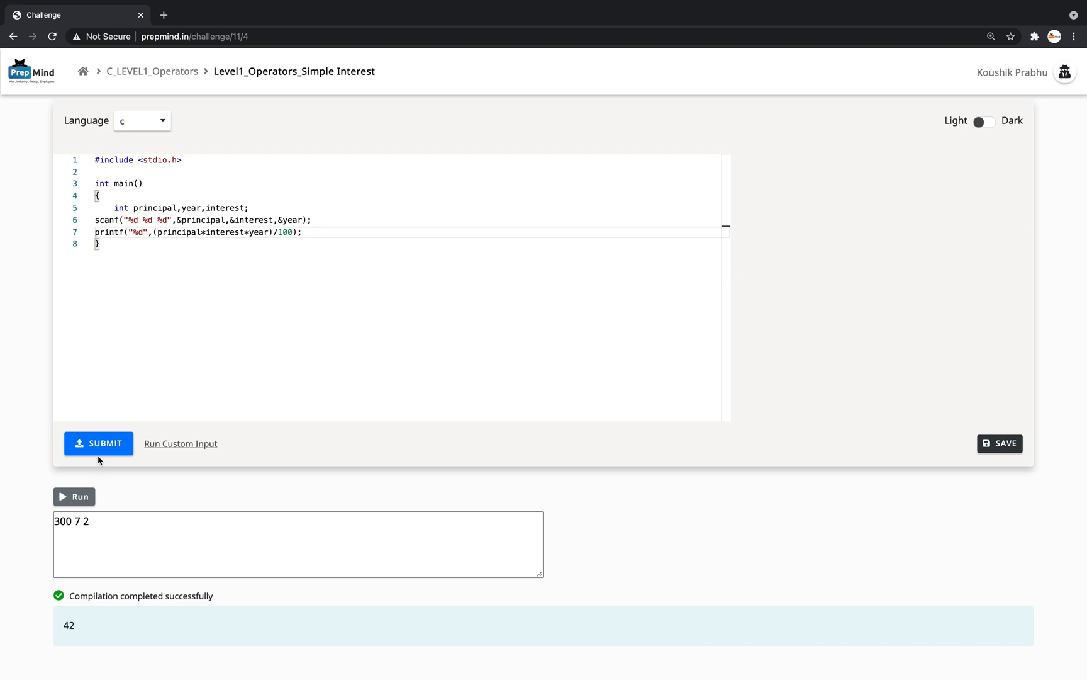
- Submit the solution, then resubmit with the divisor changed to /50
click(98, 443)
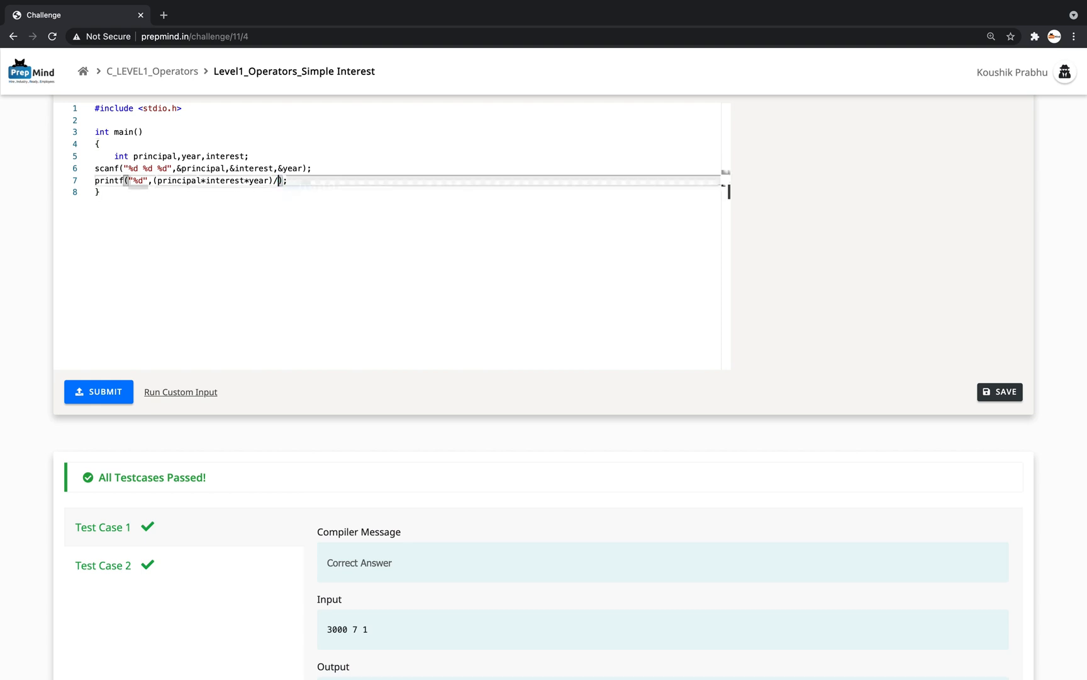
text(50)
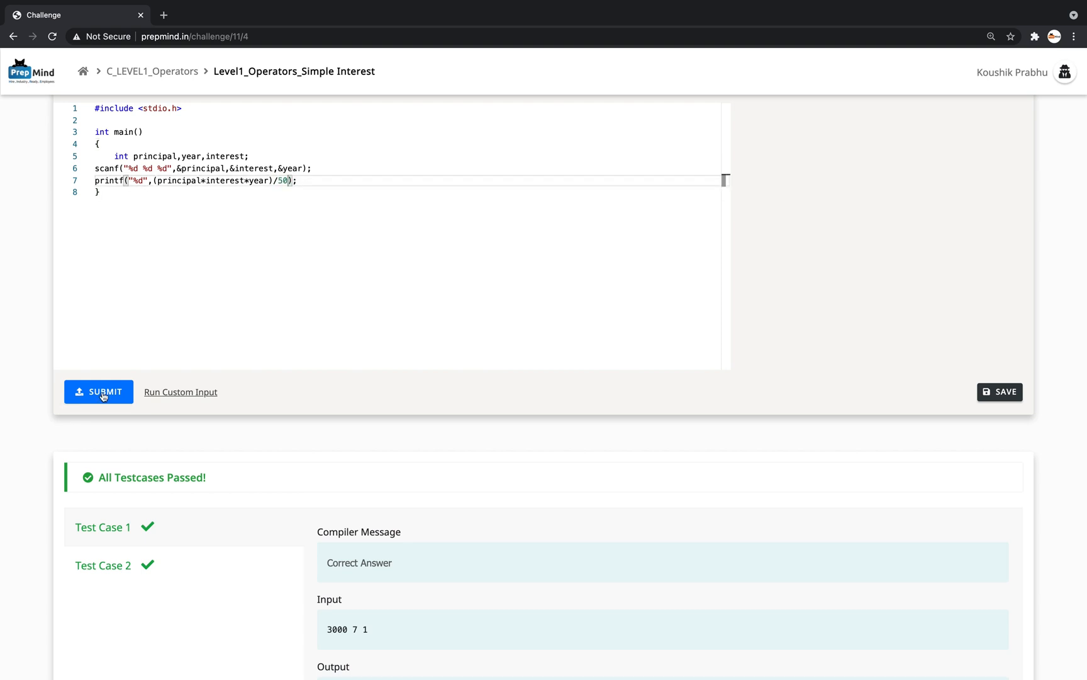
click(98, 392)
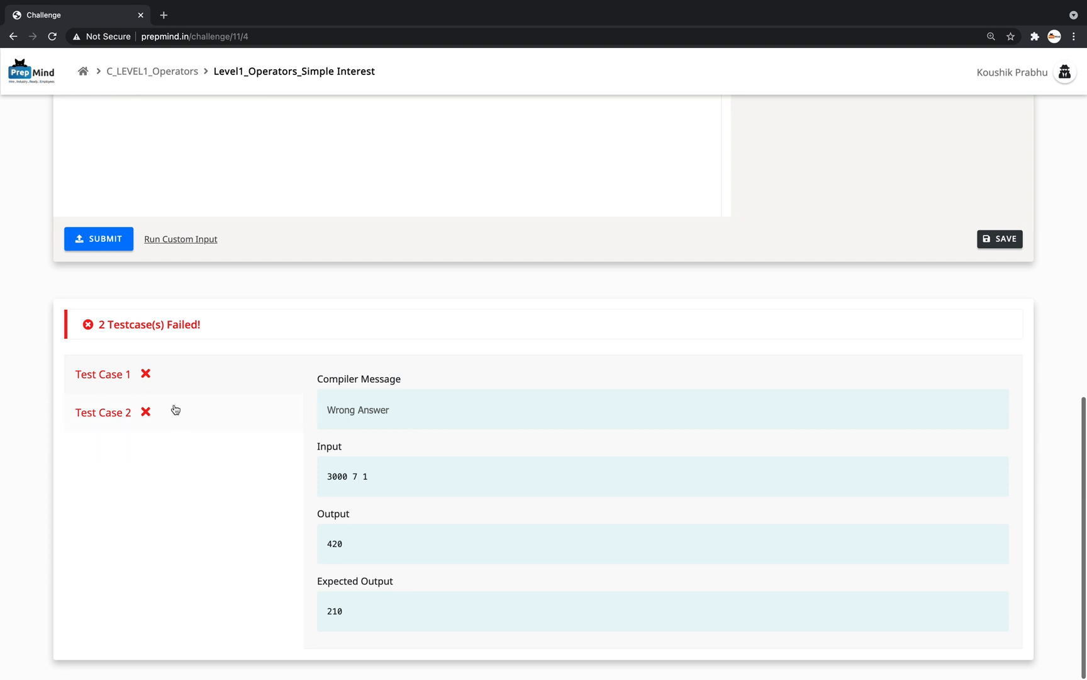
- Inspect failing Test Case 2, resubmit with /100 restored, and list past submissions
scroll(down, 3)
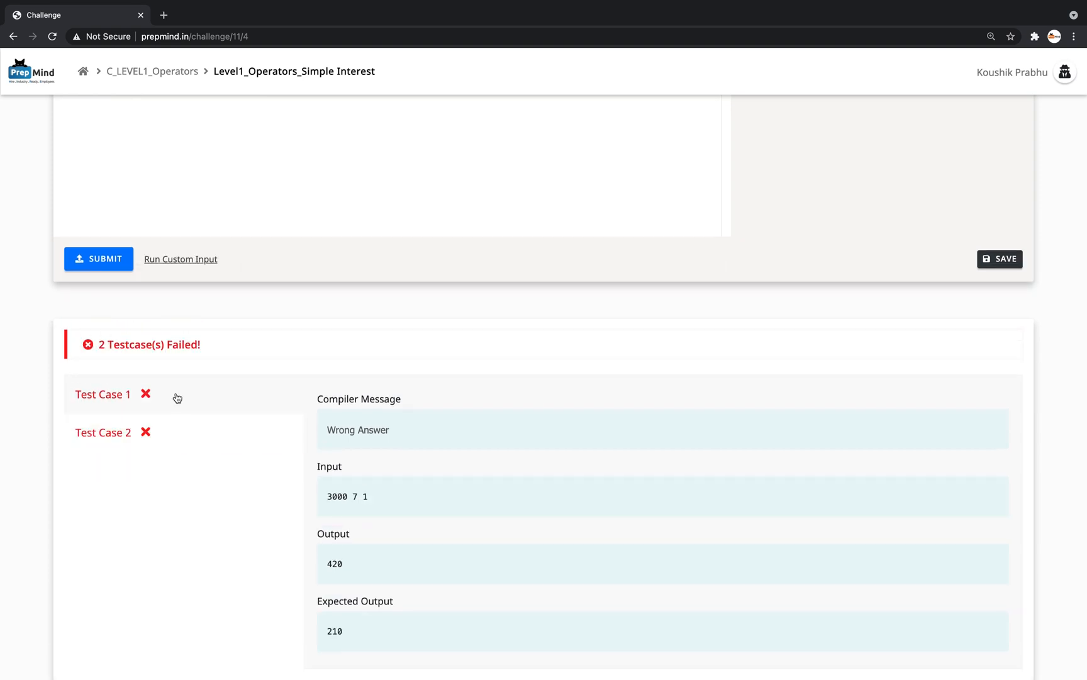
click(103, 432)
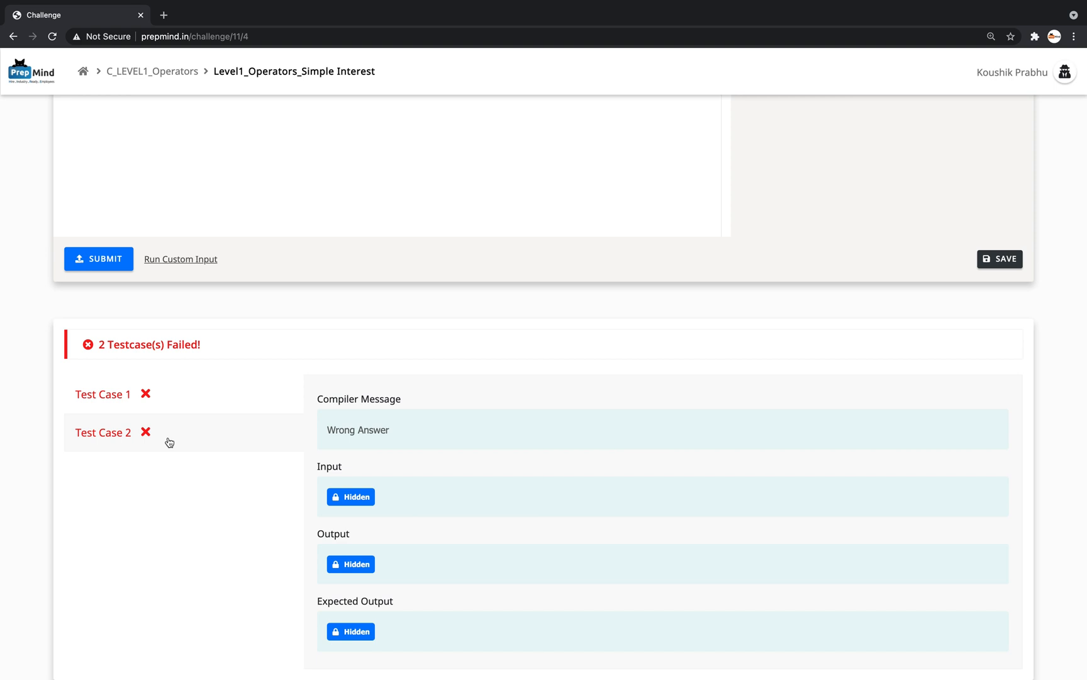
mouse_move(232, 536)
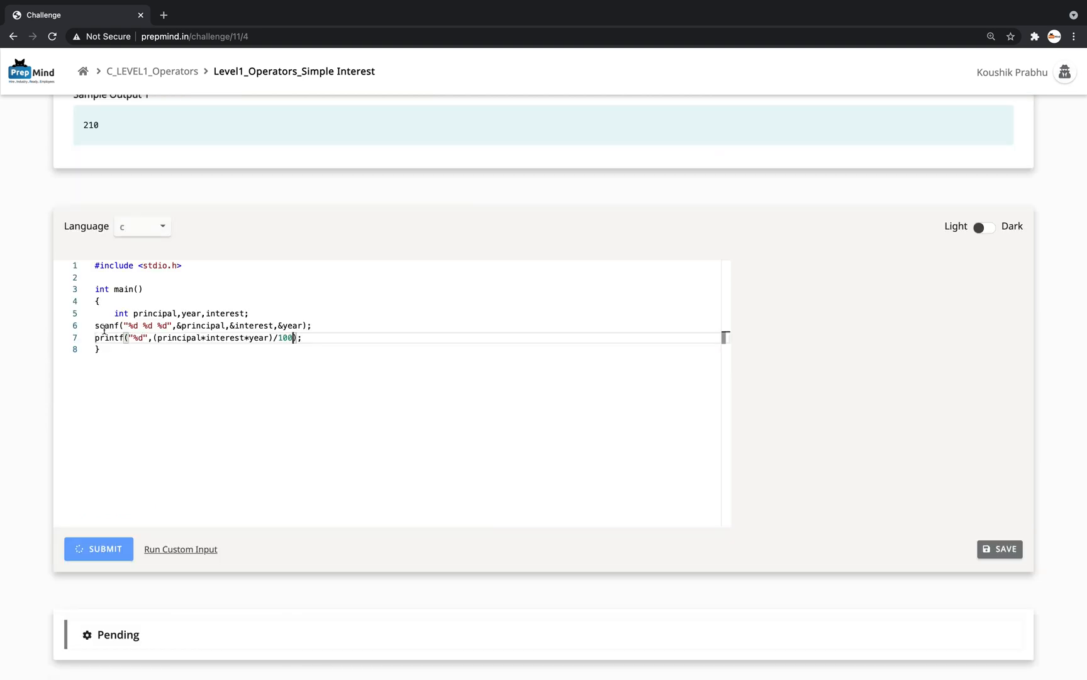
click(98, 548)
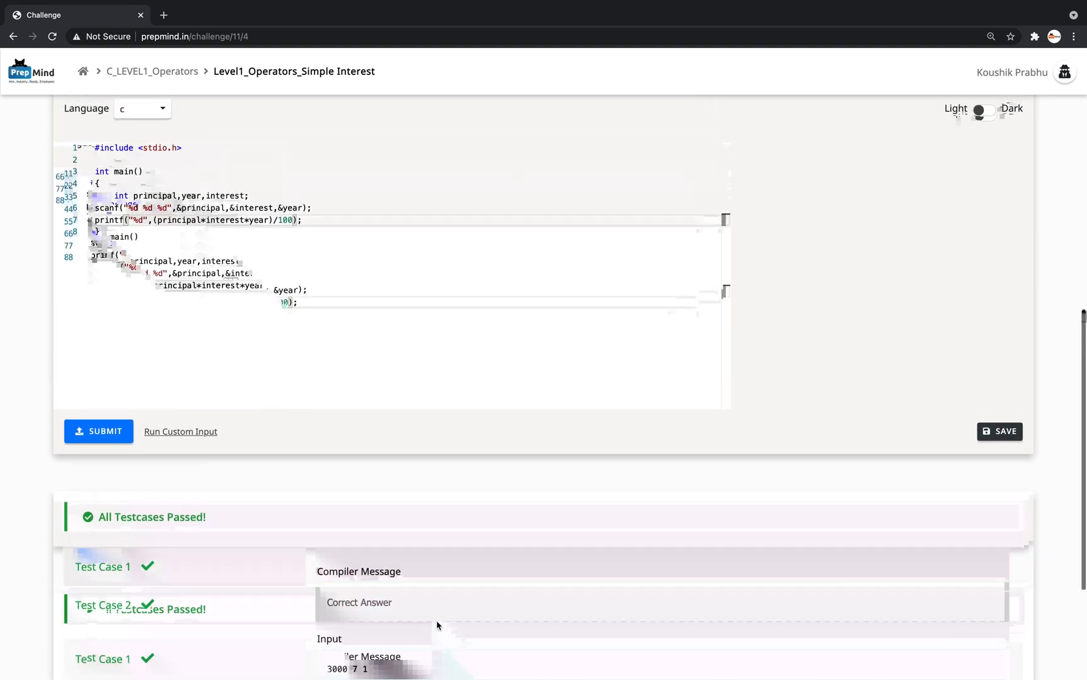
click(176, 131)
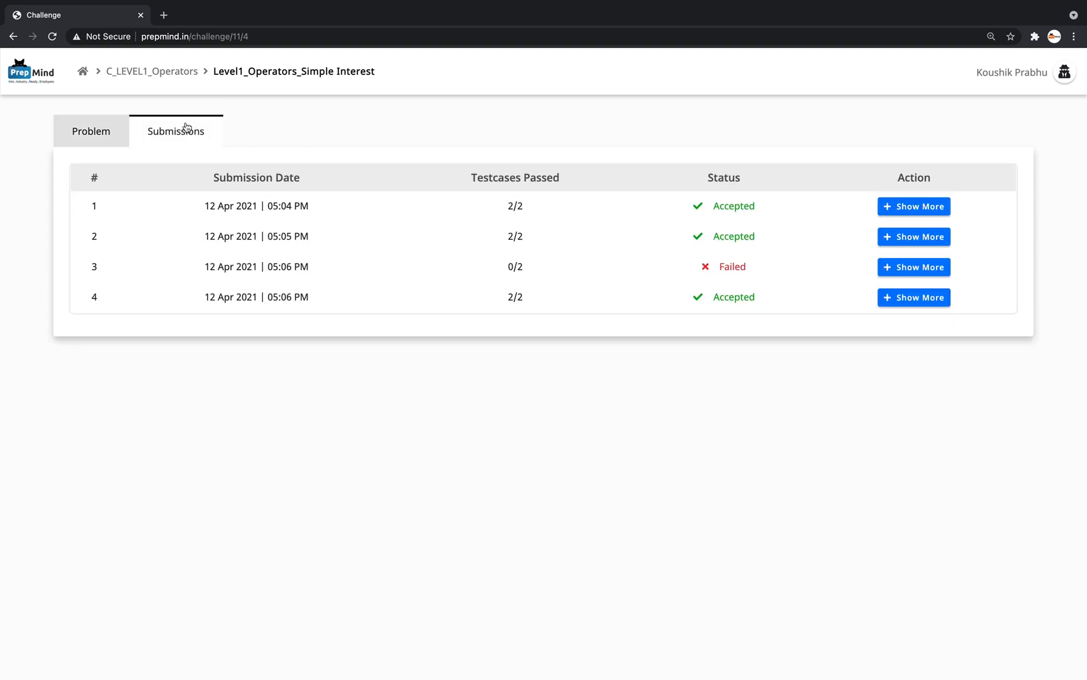
mouse_move(544, 217)
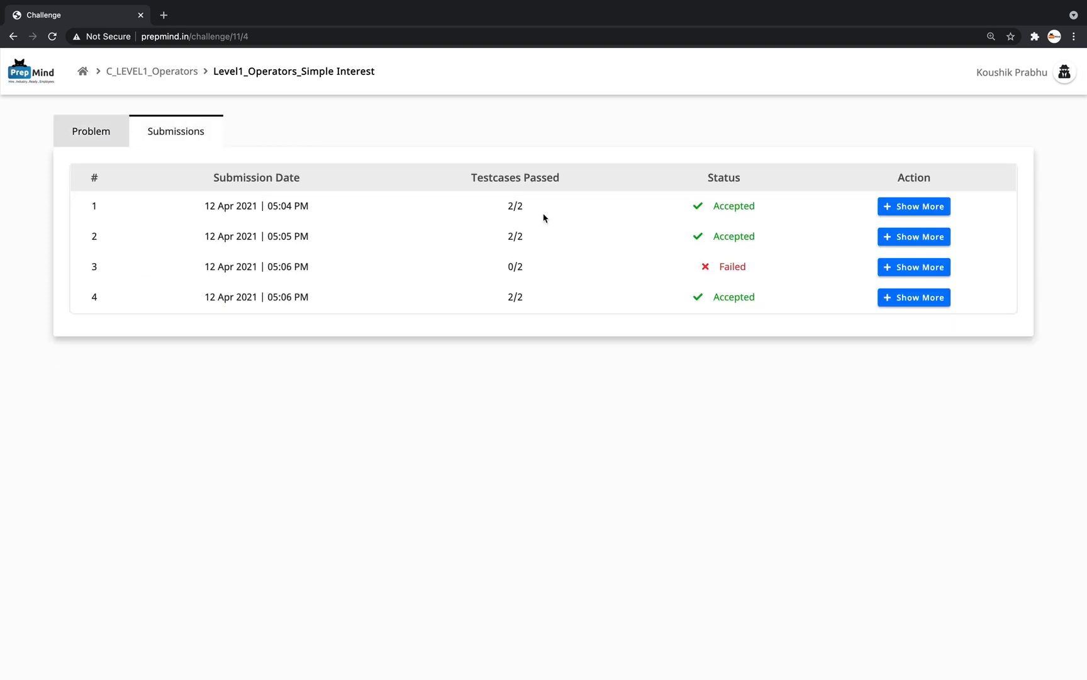
mouse_move(508, 233)
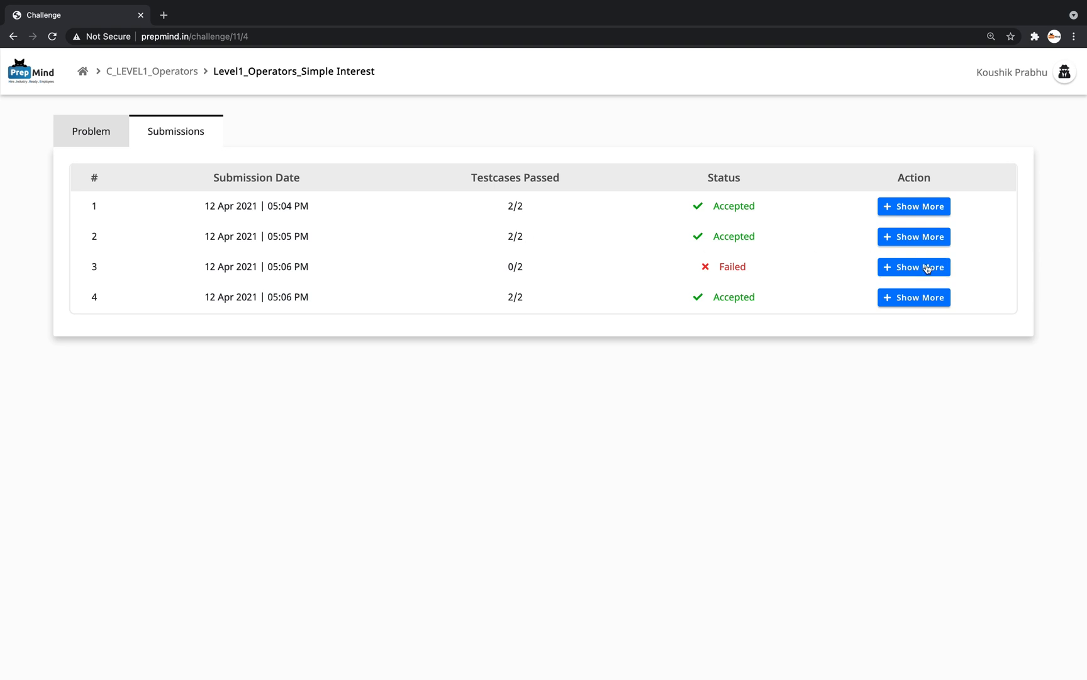
- Expand failed submission 3 (output 420, /50 code), then return to the problem statement
click(913, 267)
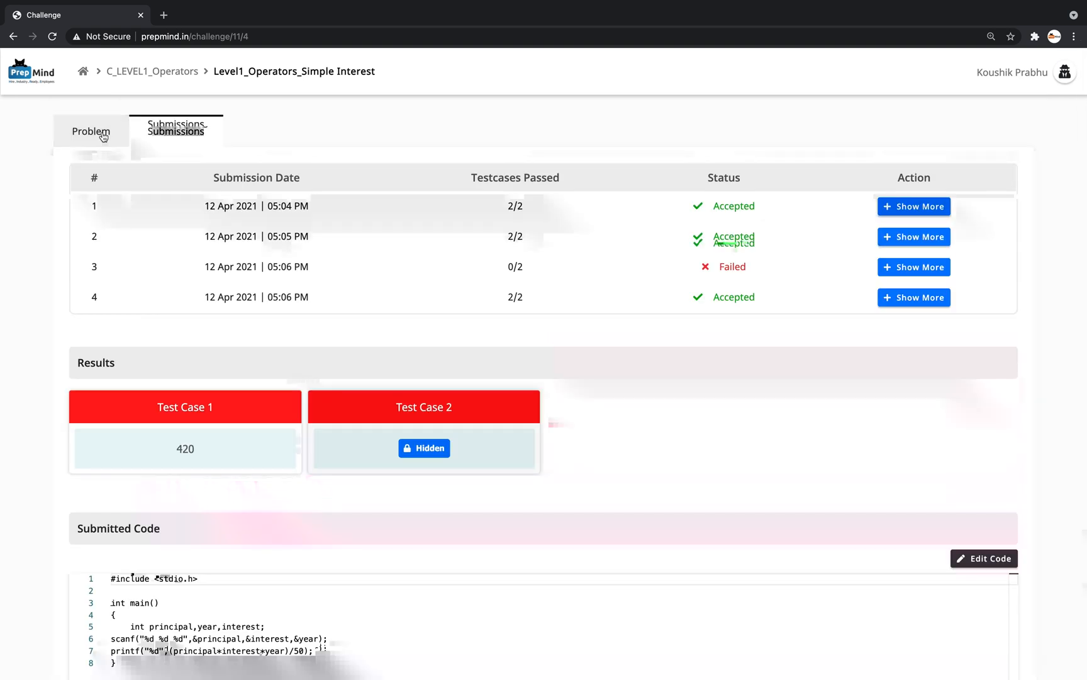
click(91, 131)
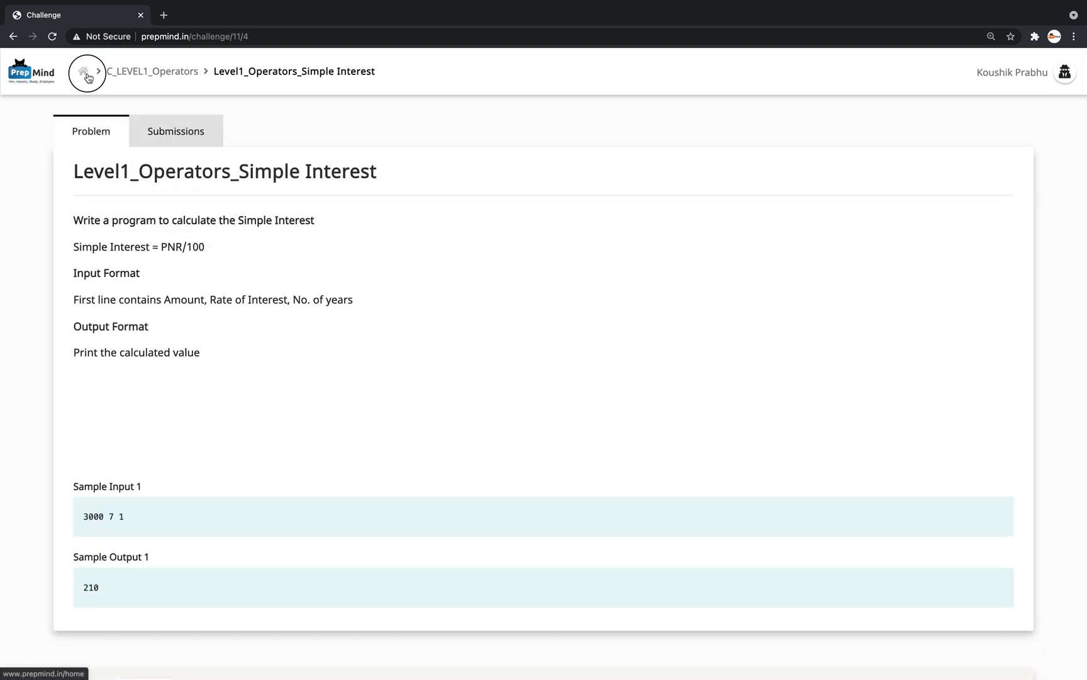
- Confirm Simple Interest shows Solved in C_LEVEL1_Operators, then open the user profile
click(84, 72)
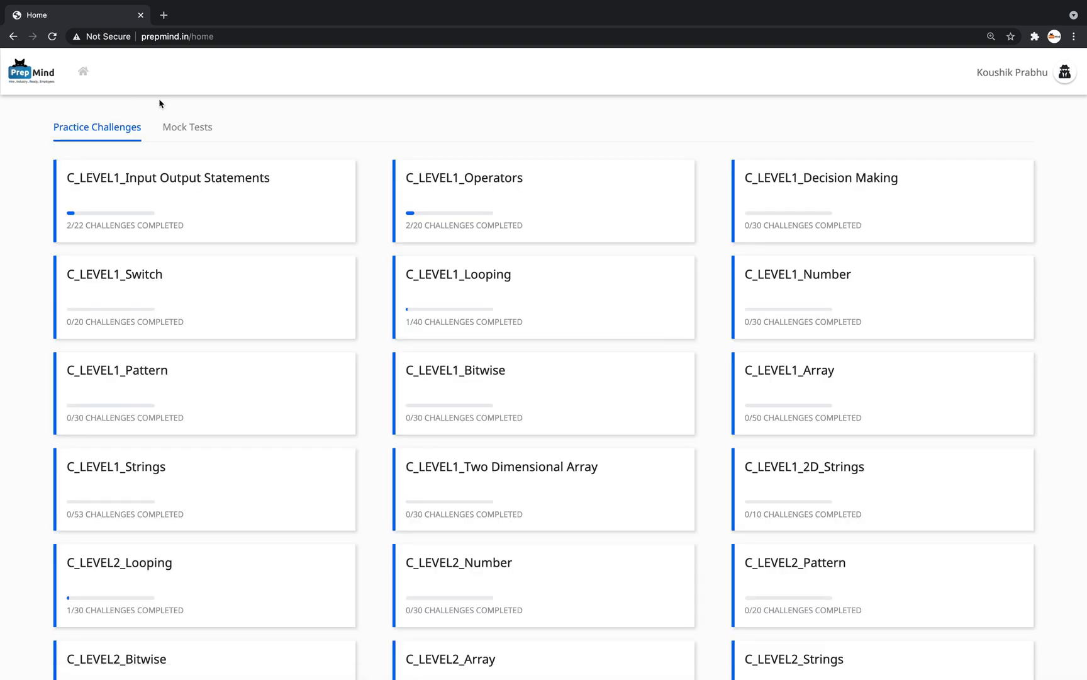
click(463, 178)
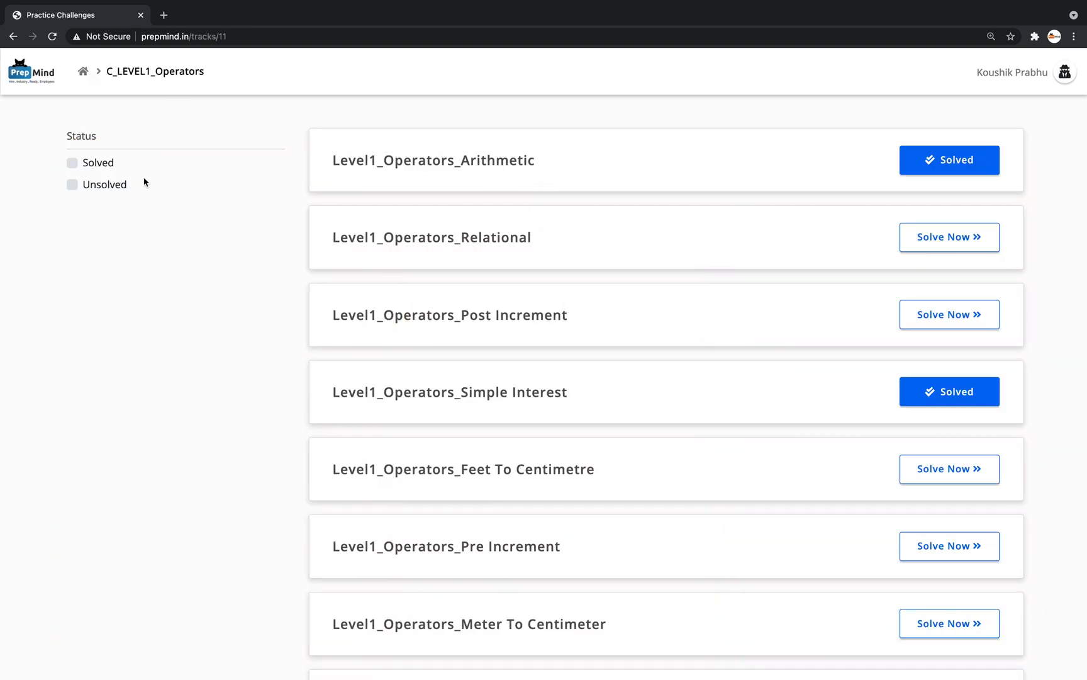
click(73, 162)
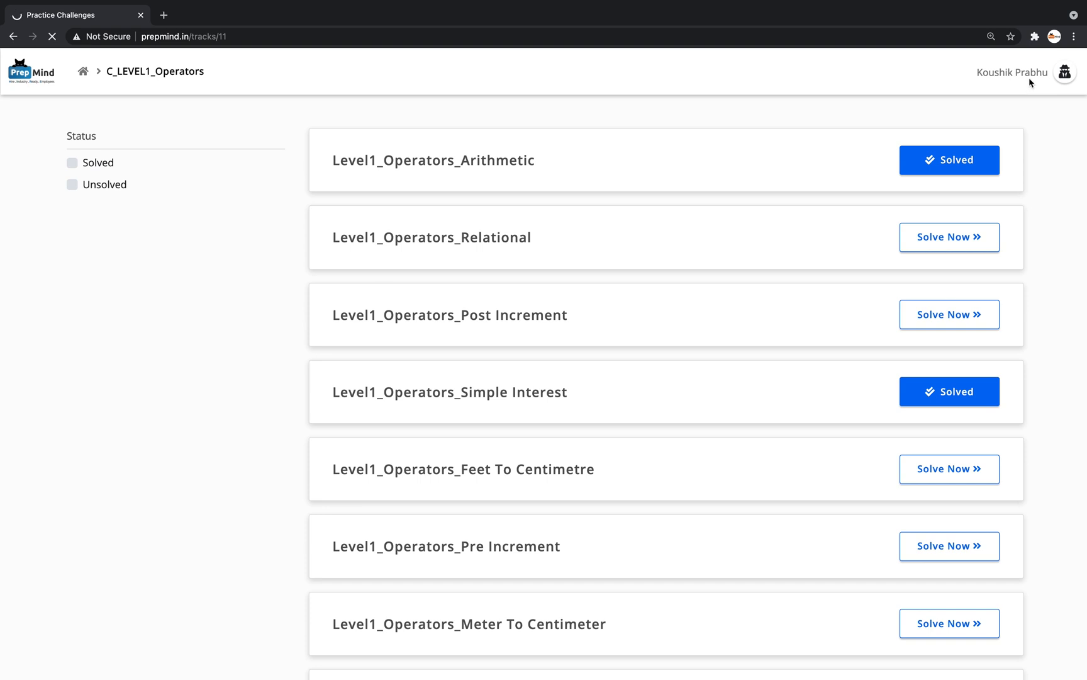
click(83, 71)
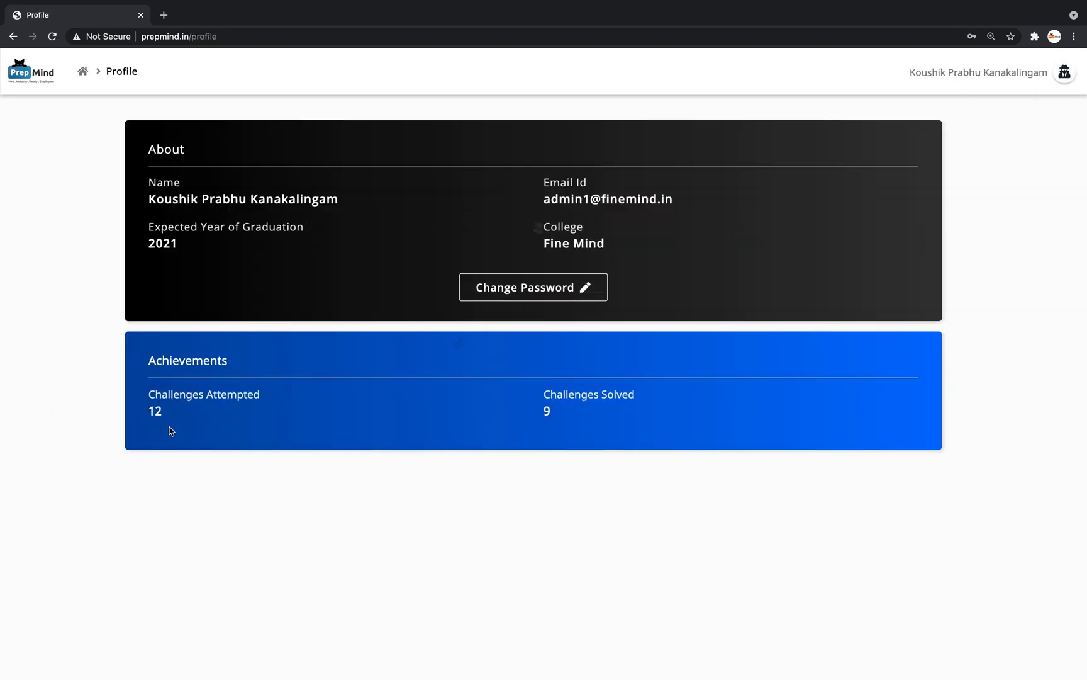
mouse_move(401, 226)
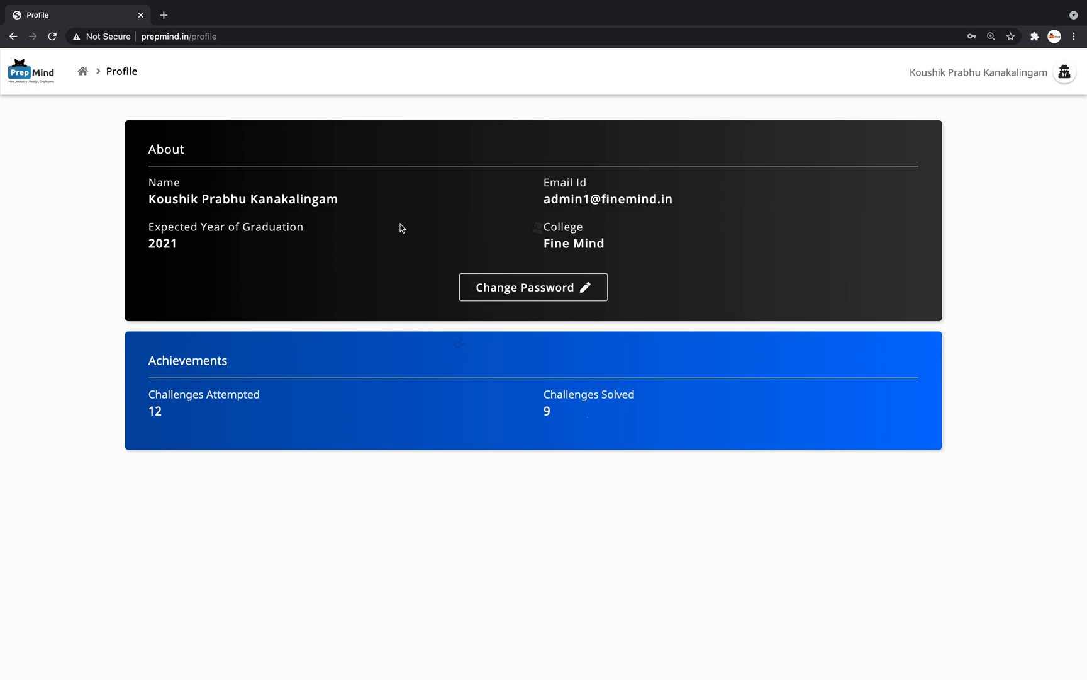
- Leave the profile showing 12 attempted and 9 solved for the home page
click(82, 72)
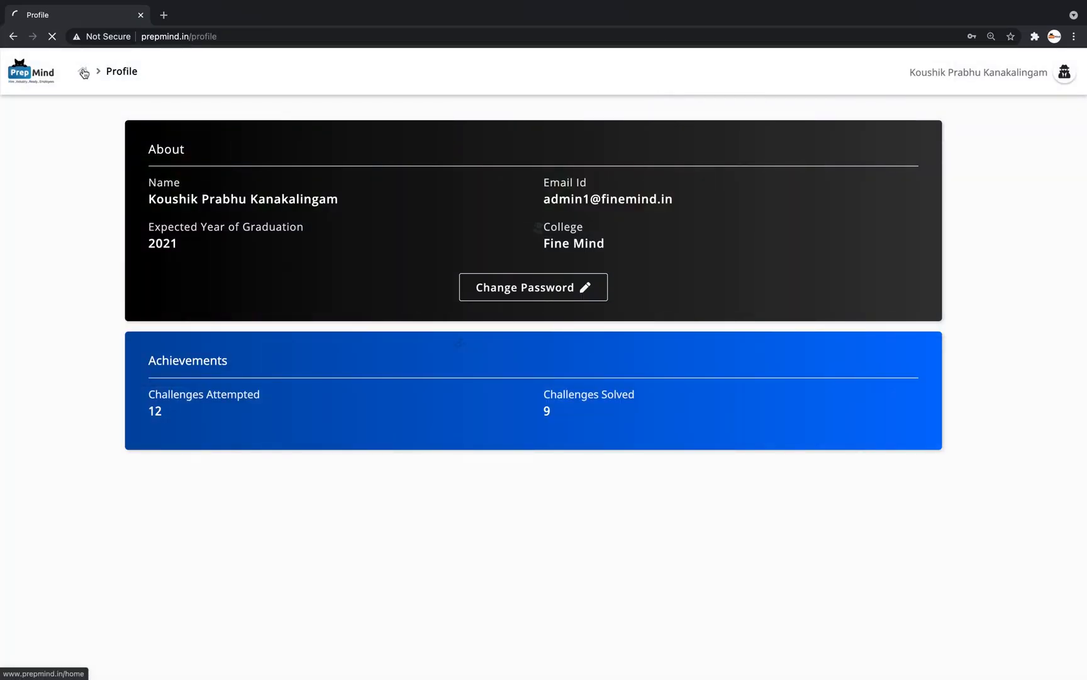